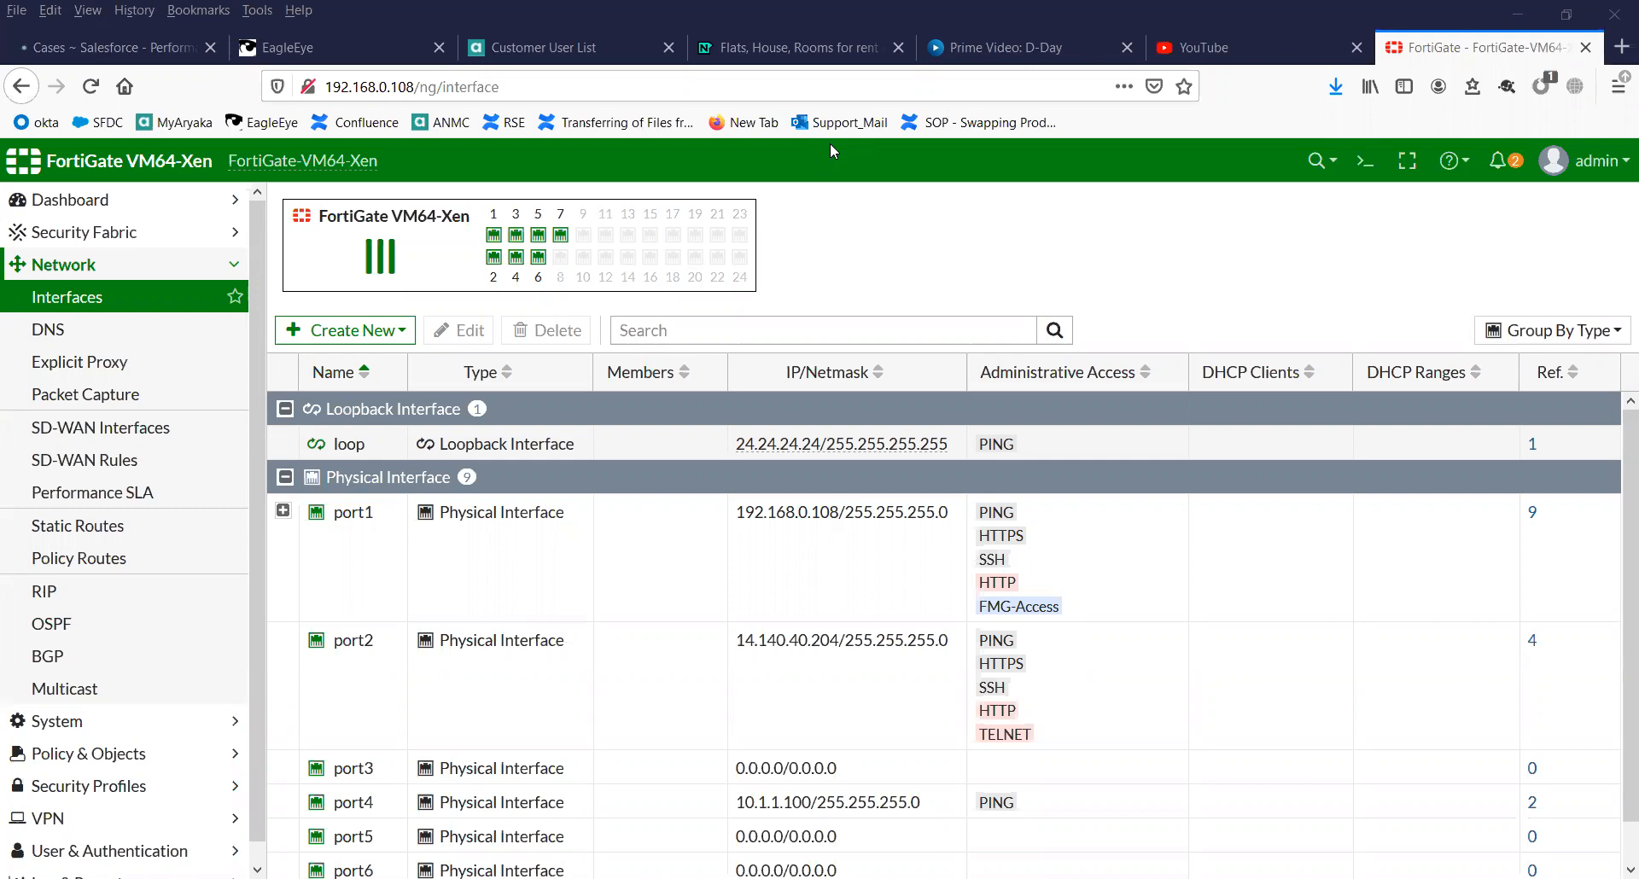
mouse_move(907, 241)
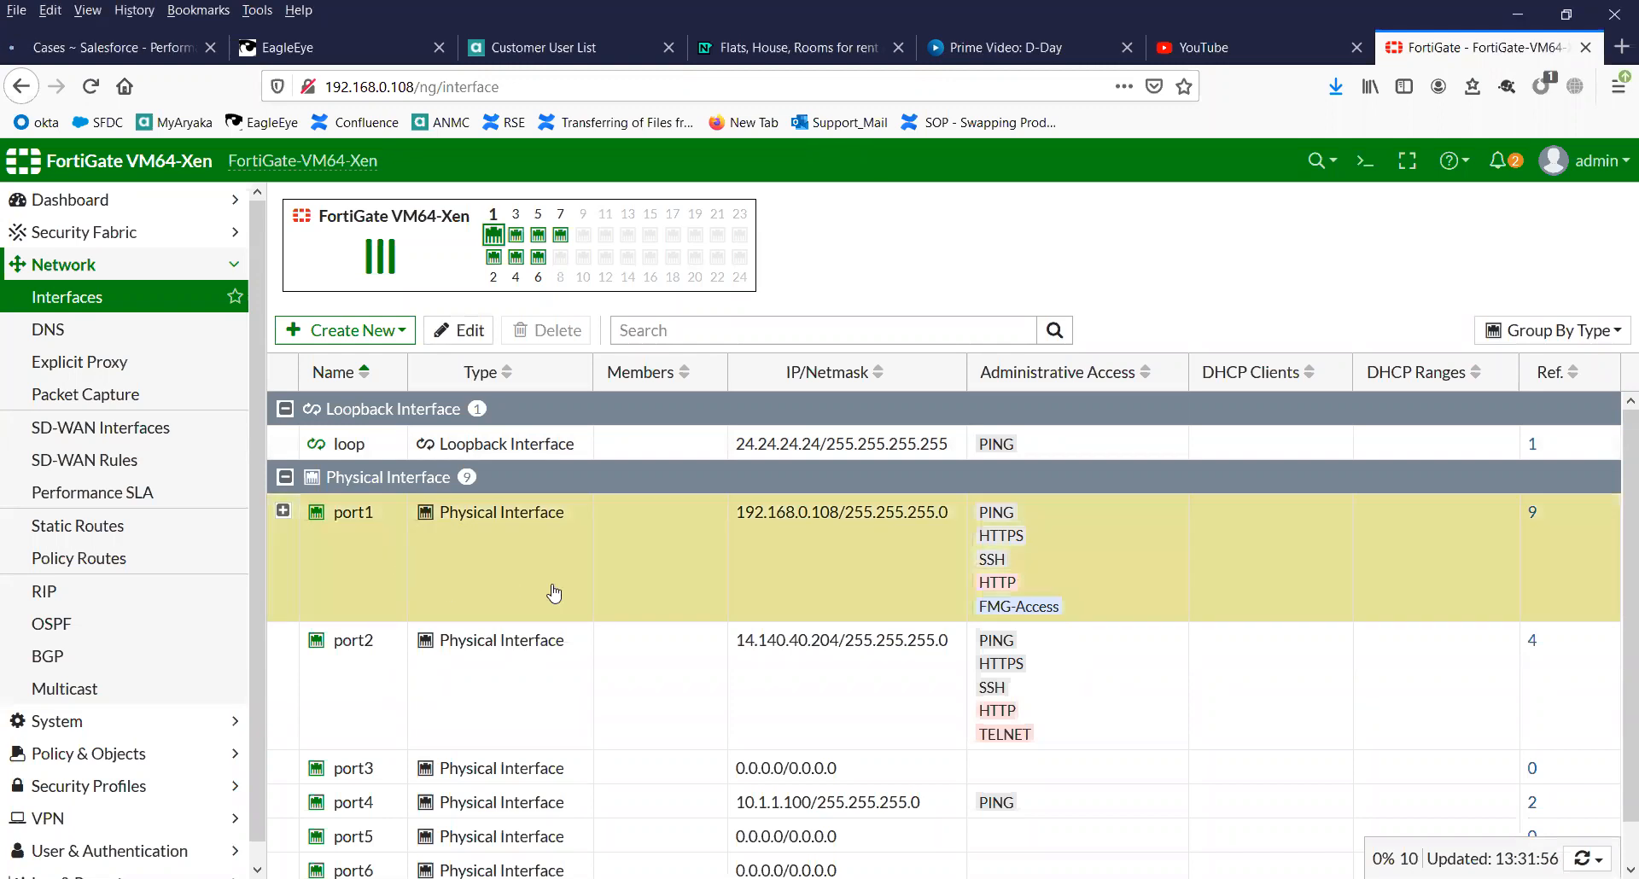
mouse_move(395, 549)
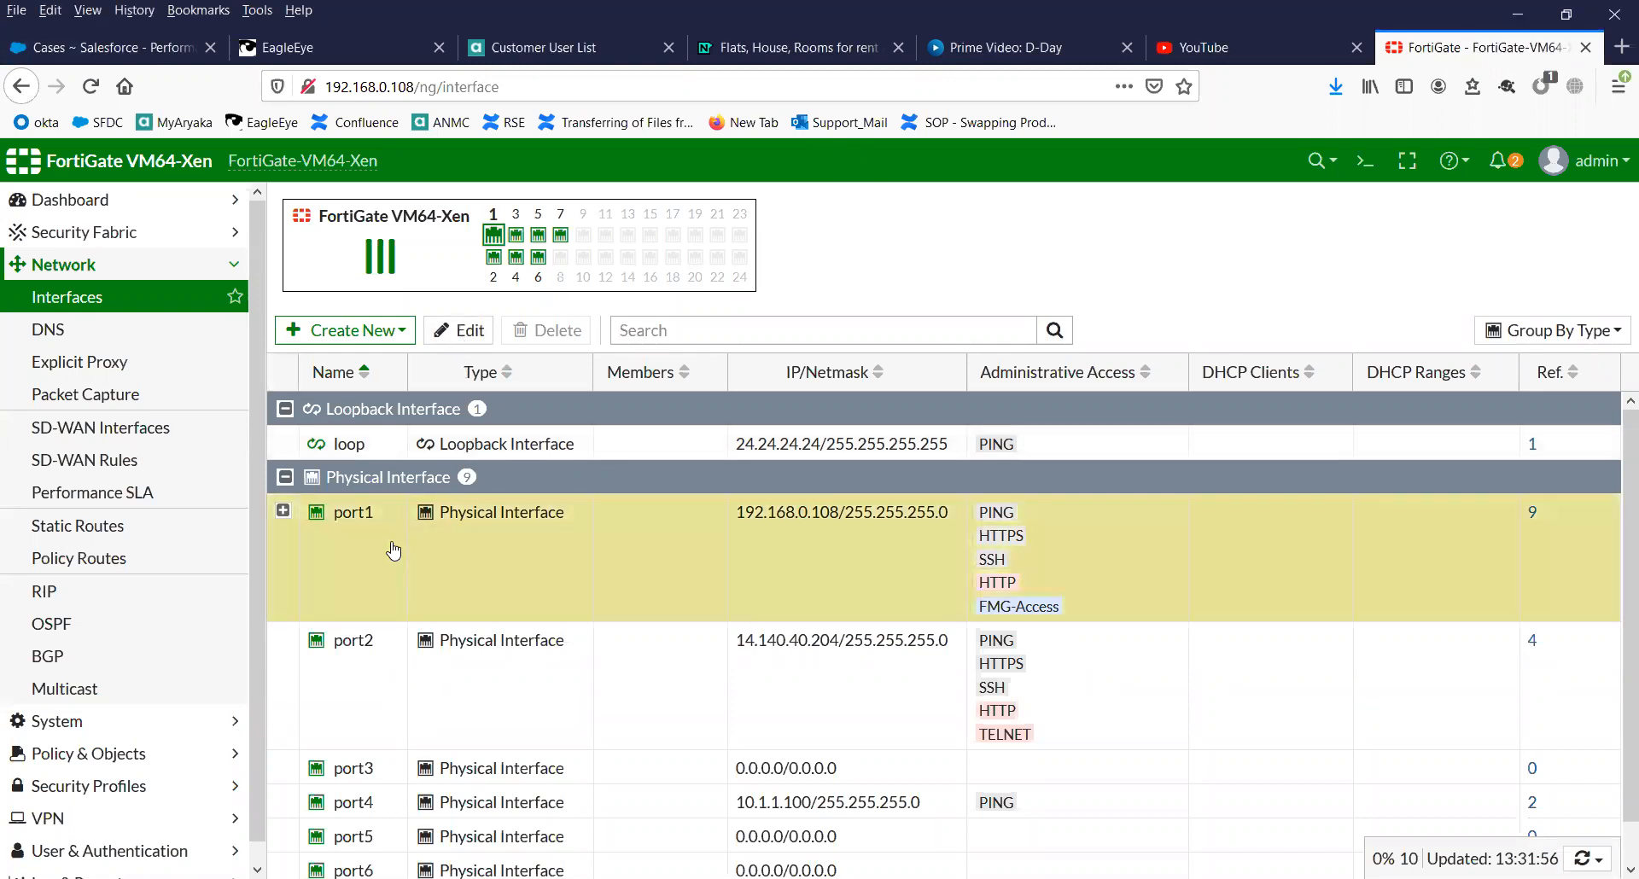
Step: Open port1's Edit Interface form and review its network, traffic shaping and miscellaneous settings
double_click(350, 512)
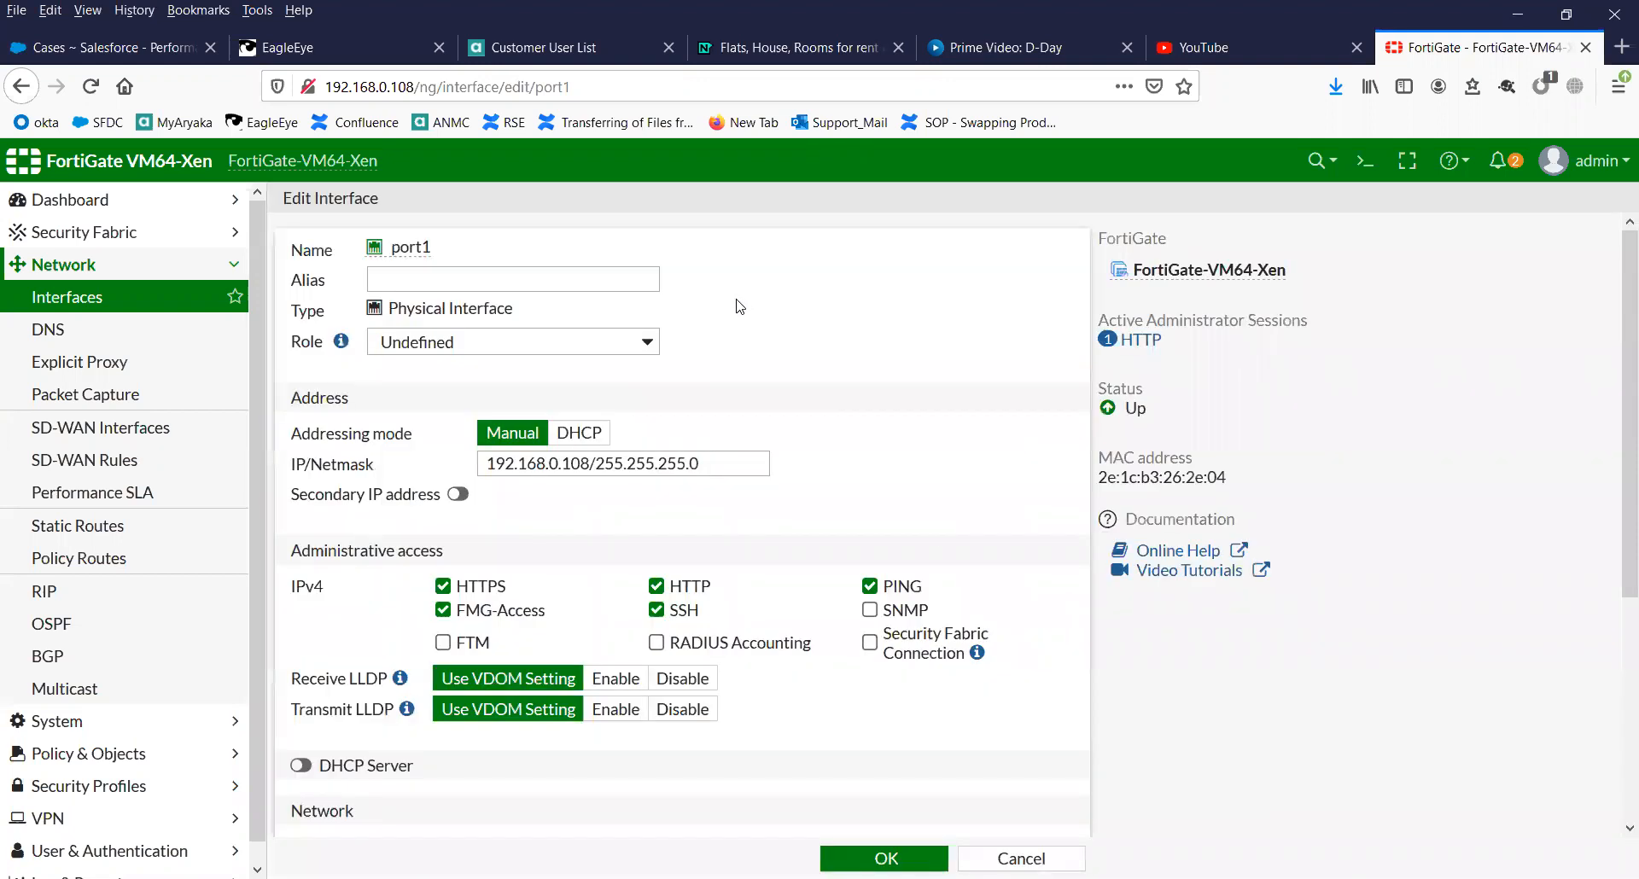
scroll("down", 3)
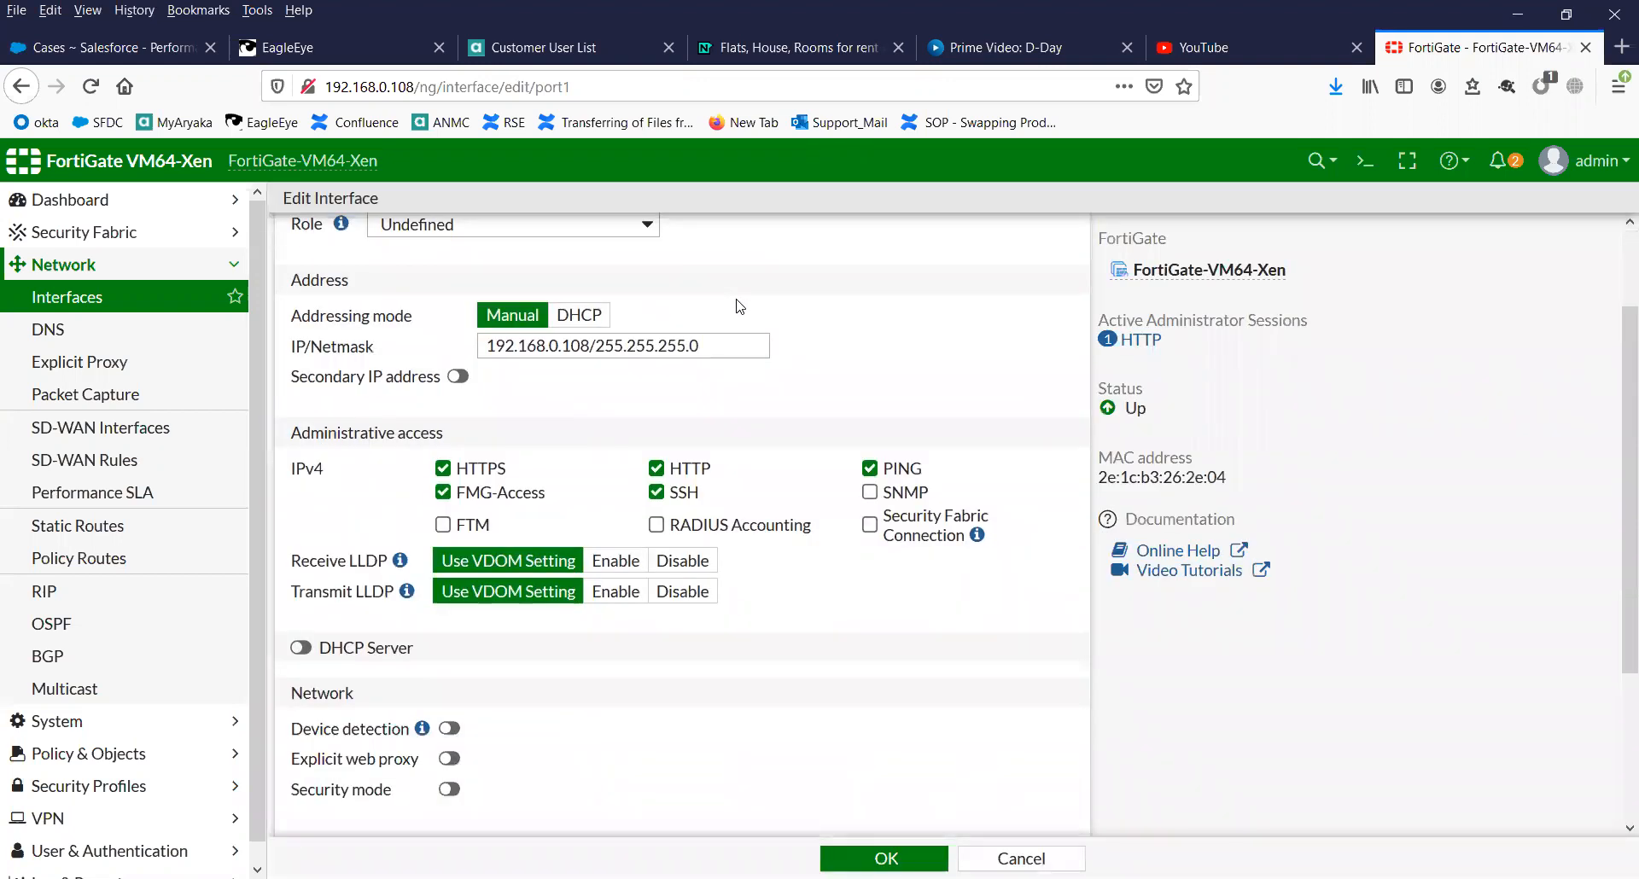
scroll("down", 3)
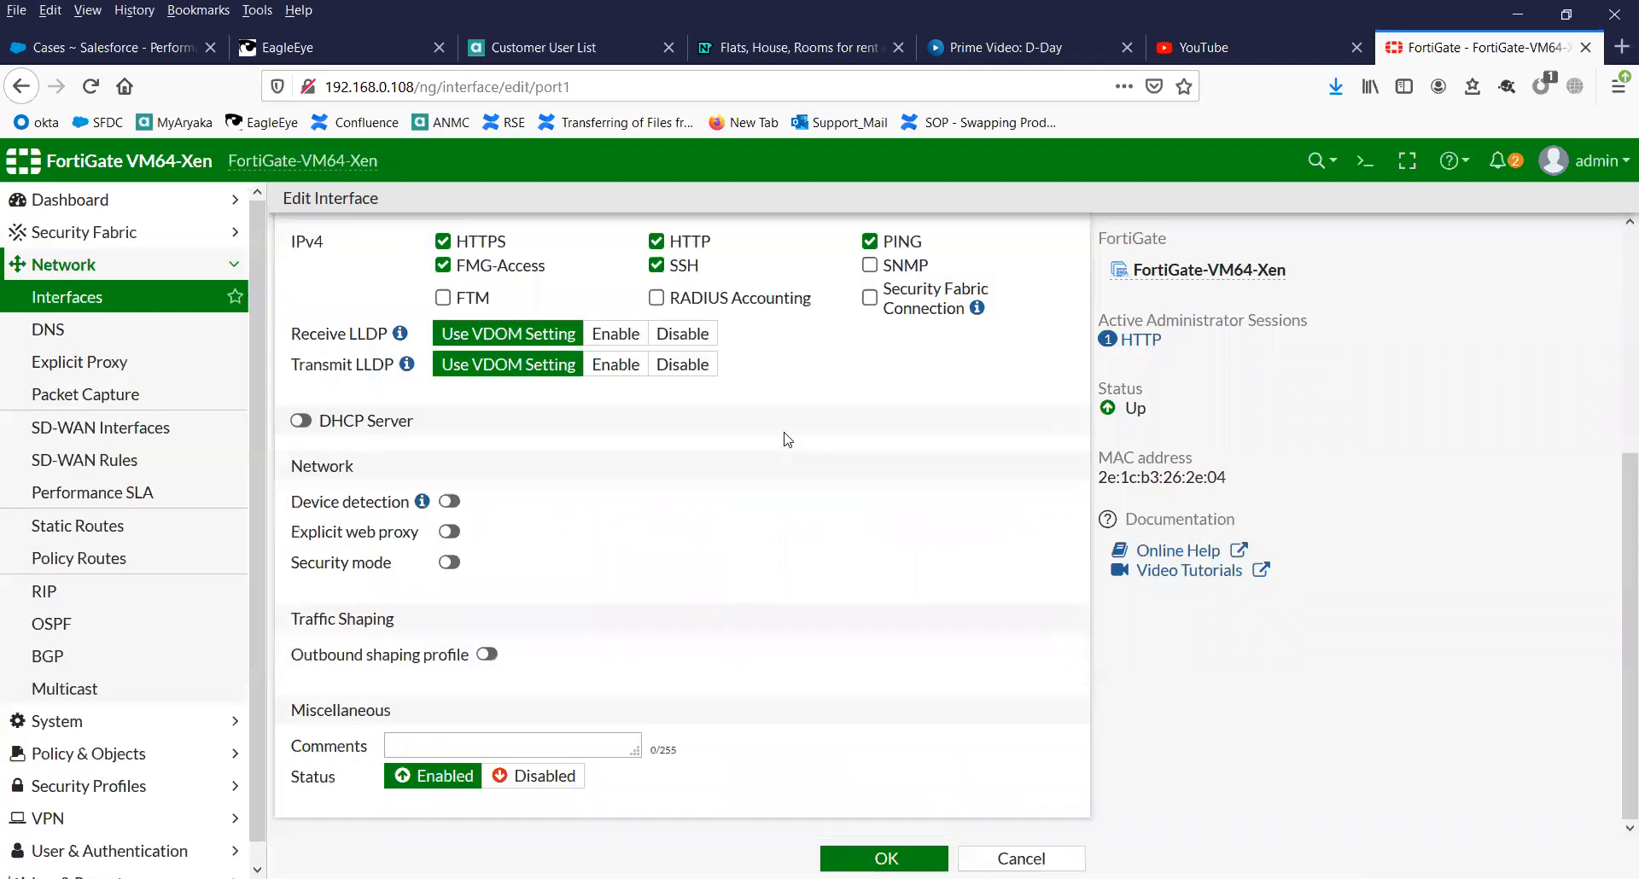
mouse_move(794, 571)
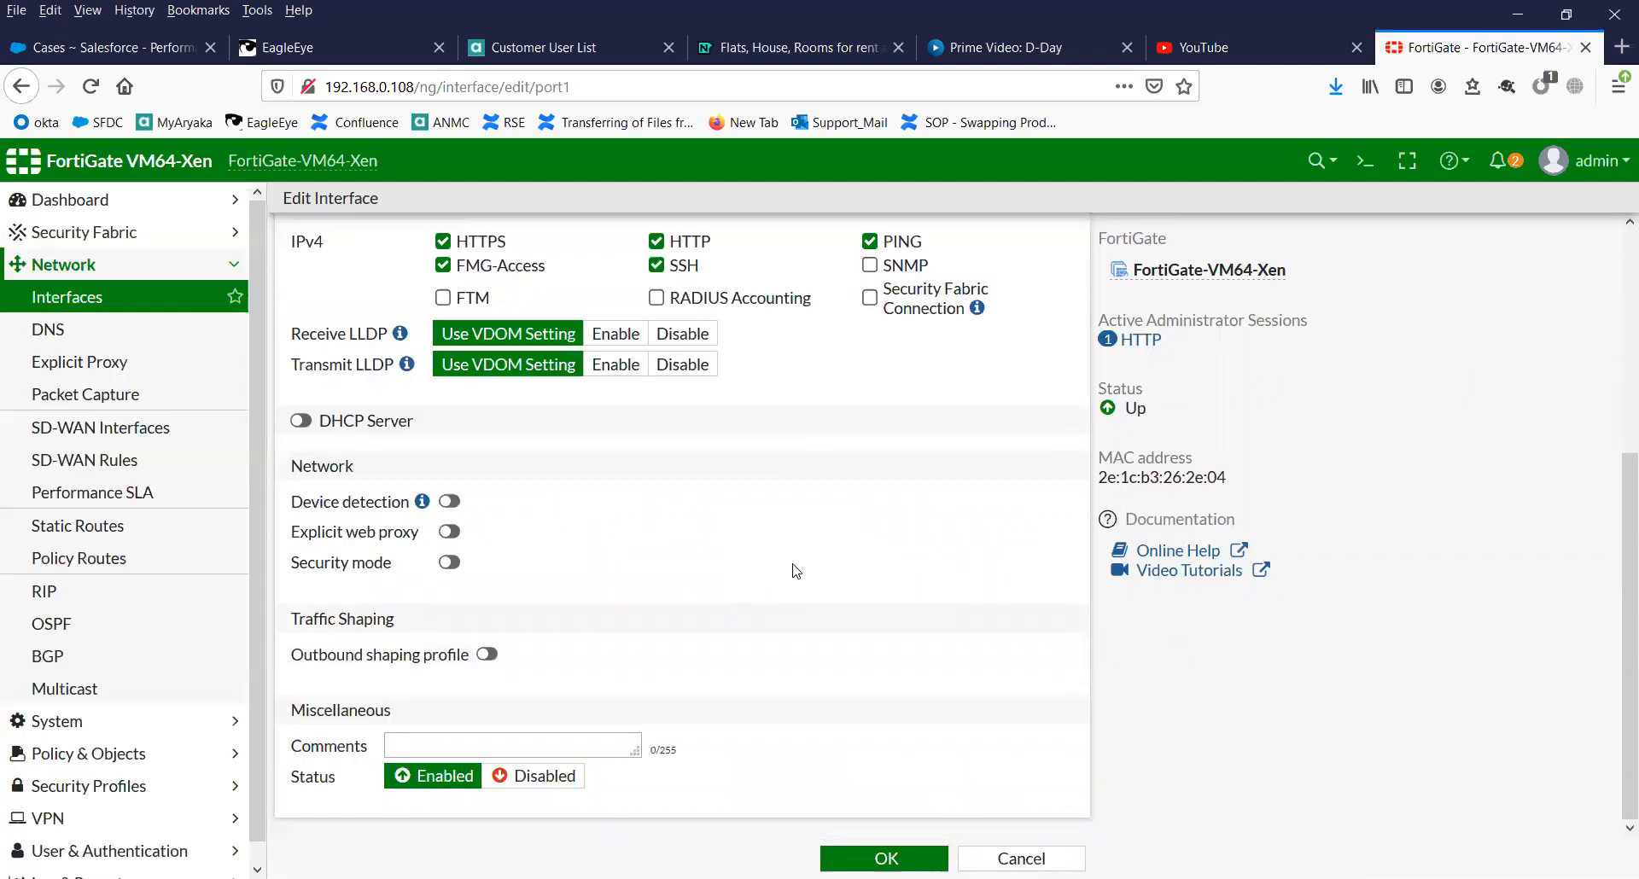
scroll("up", 3)
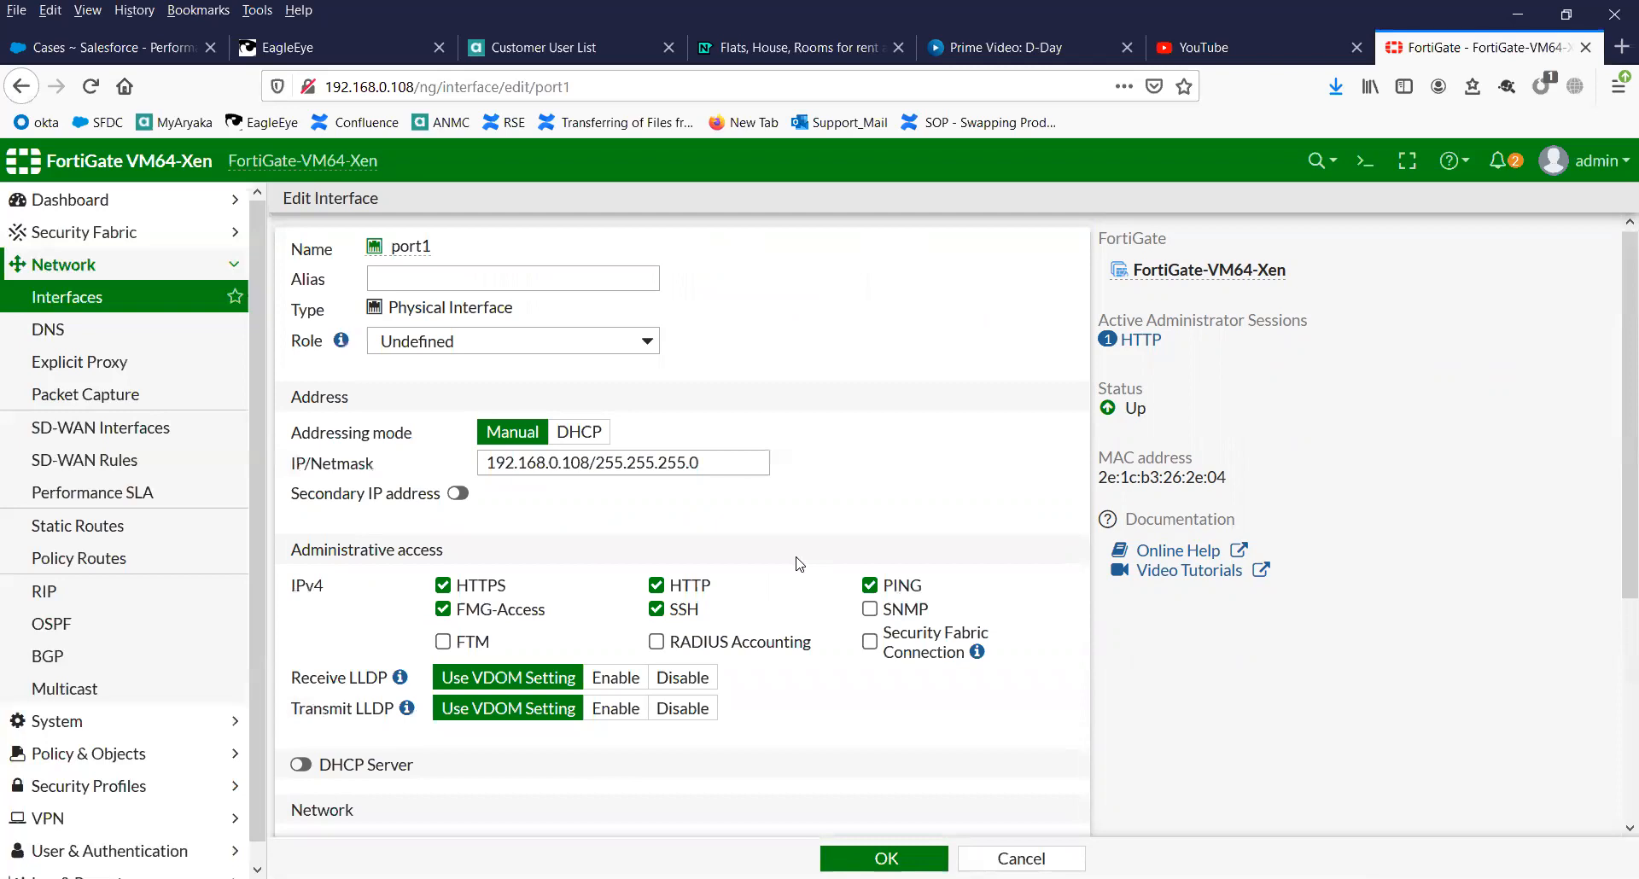
mouse_move(1105, 269)
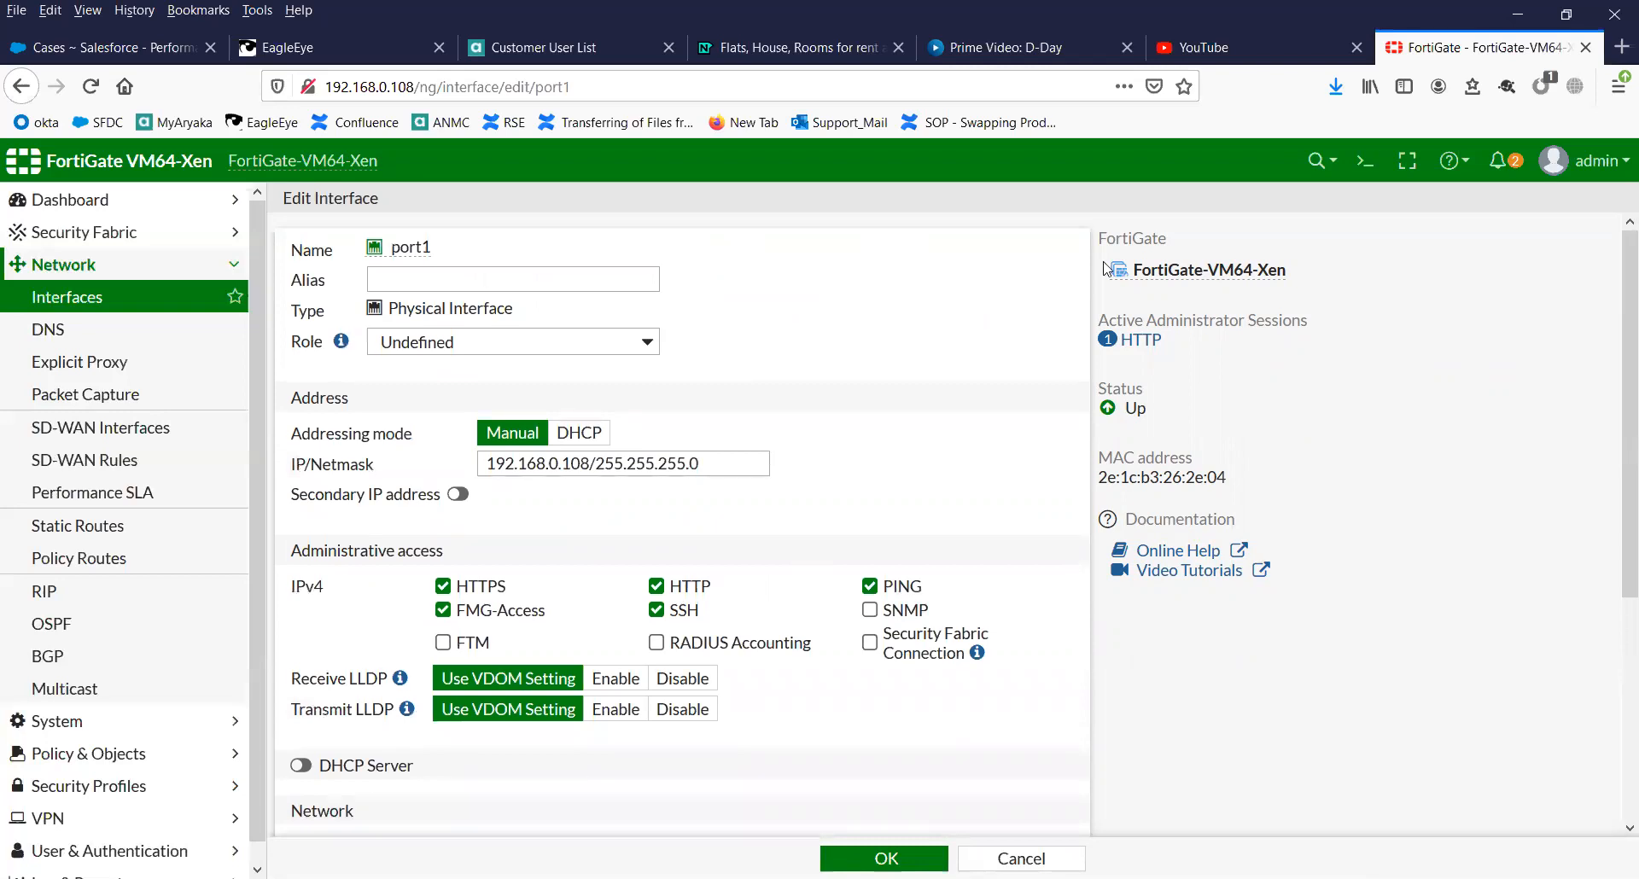
mouse_move(1366, 175)
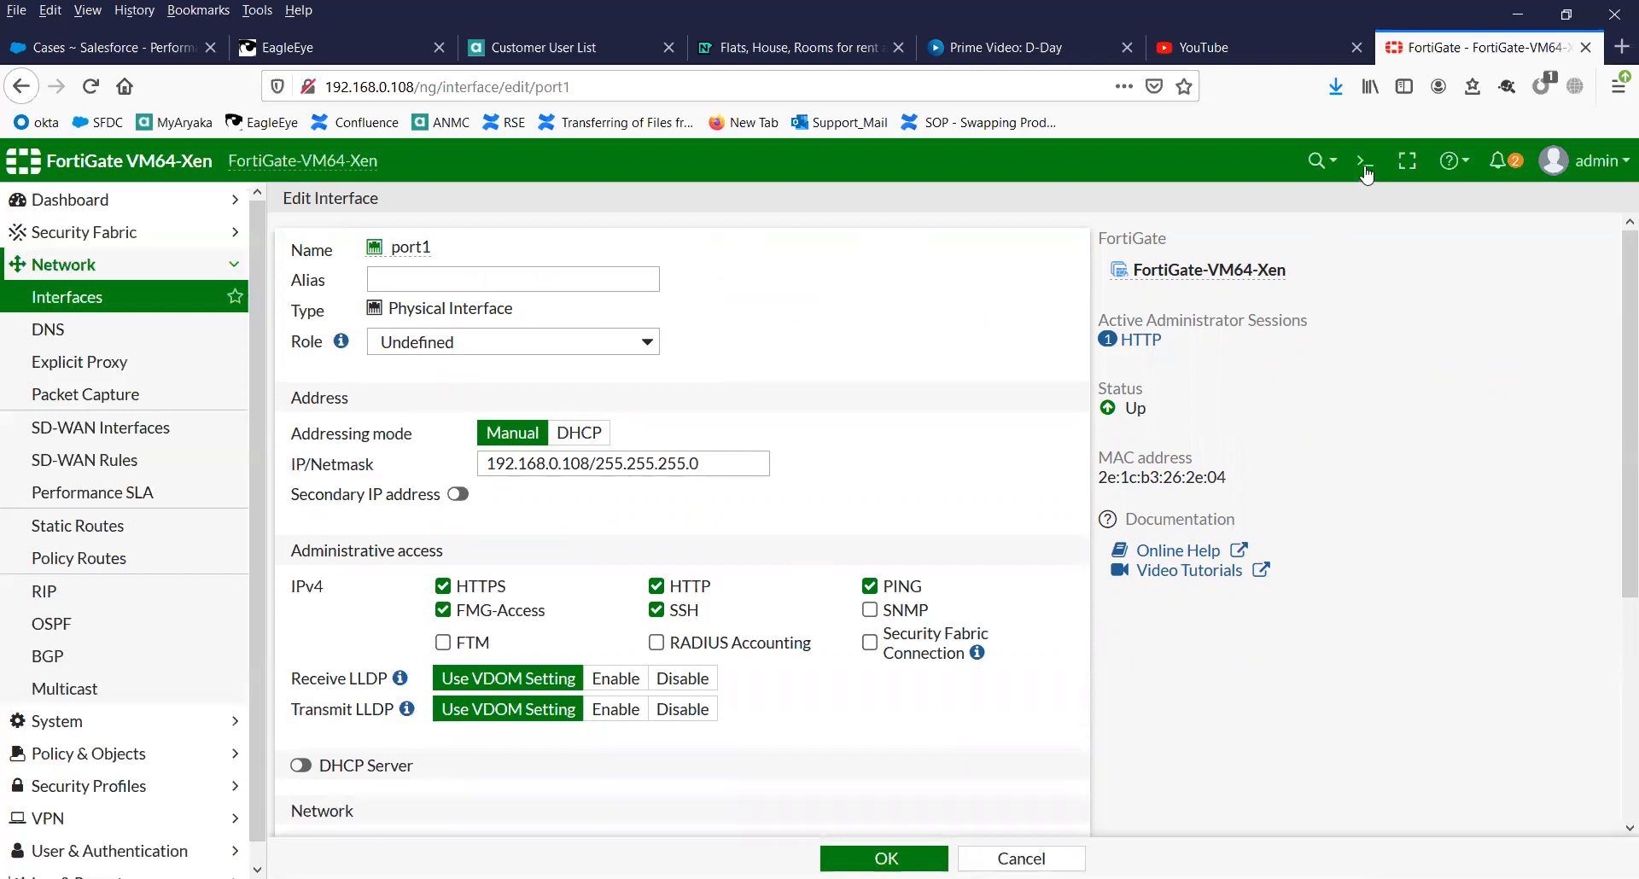
Step: In the CLI Console, view port1's NIC details and note the Mtu value 1500
left_click(1365, 159)
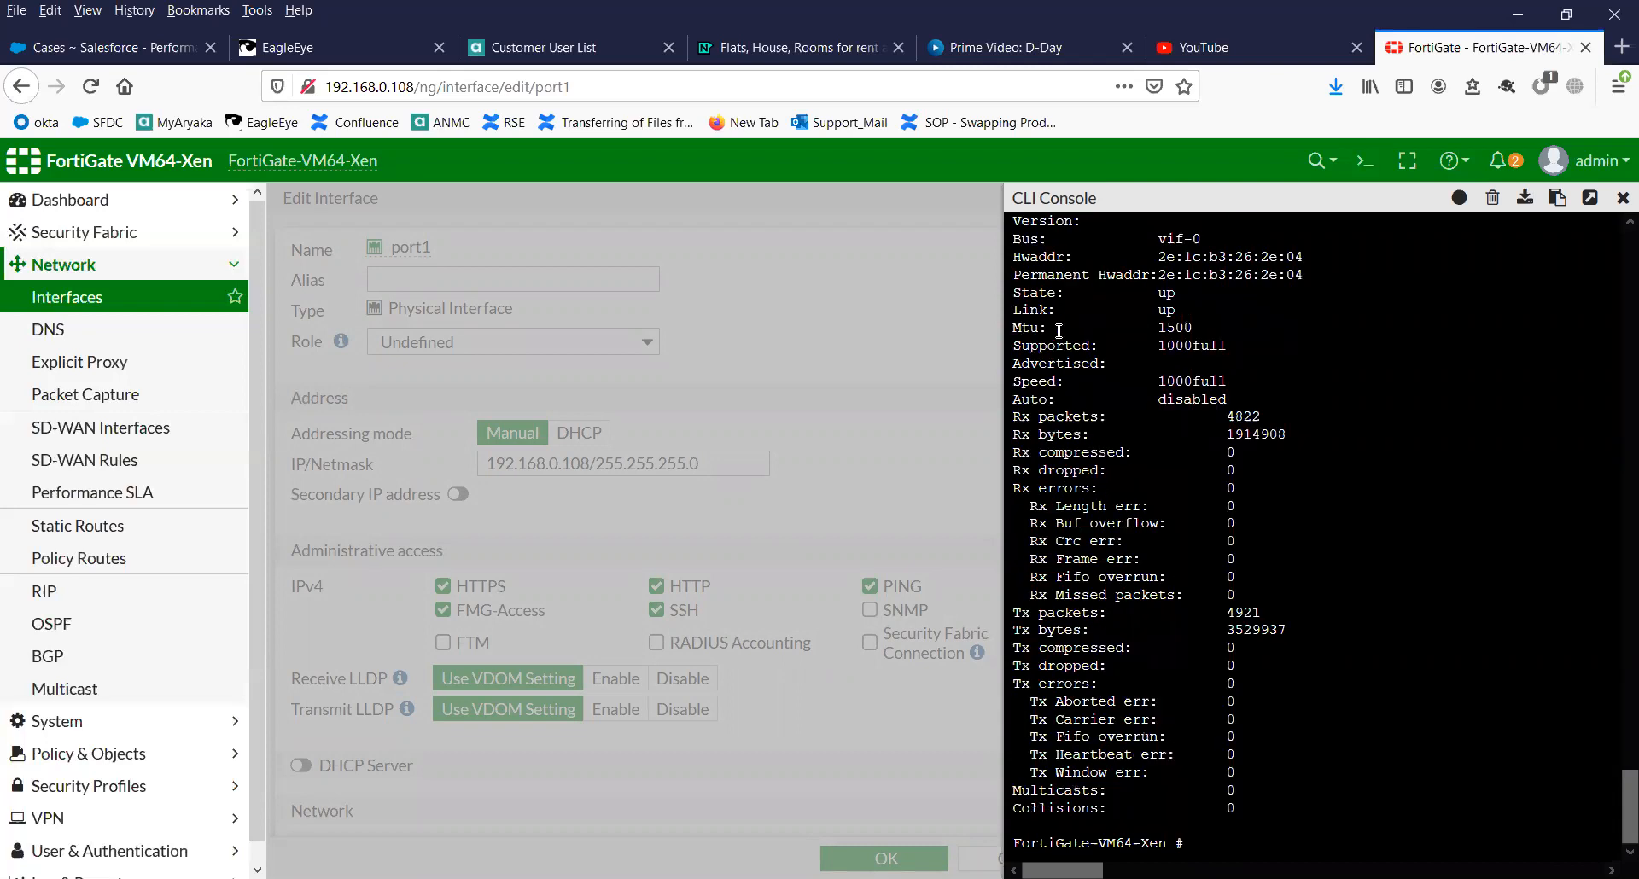
double_click(1031, 328)
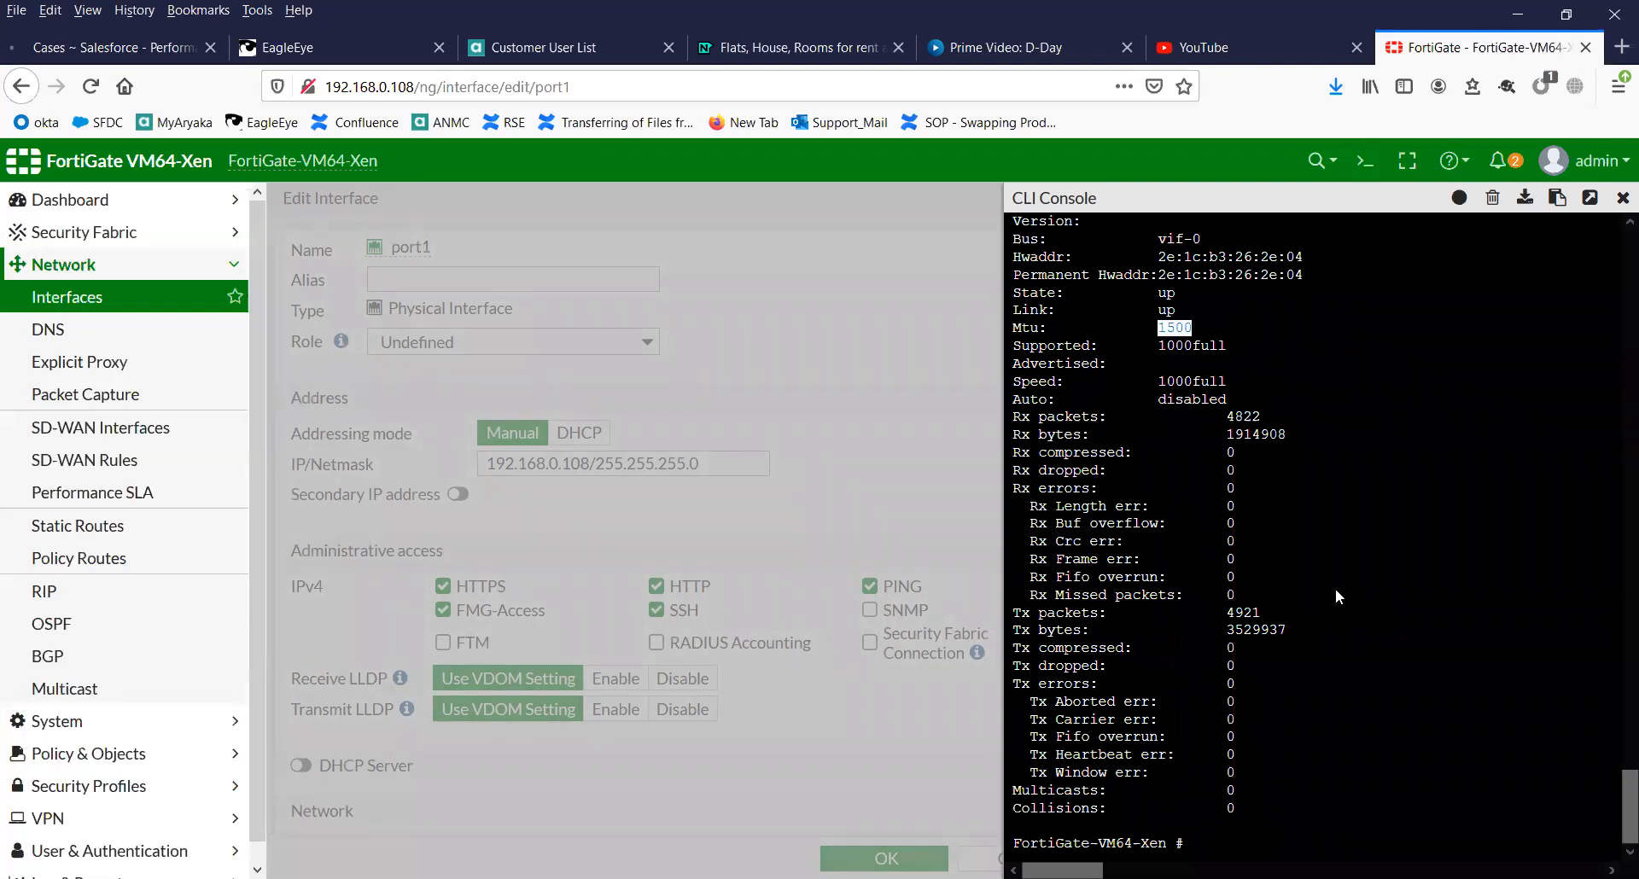
scroll("down", 3)
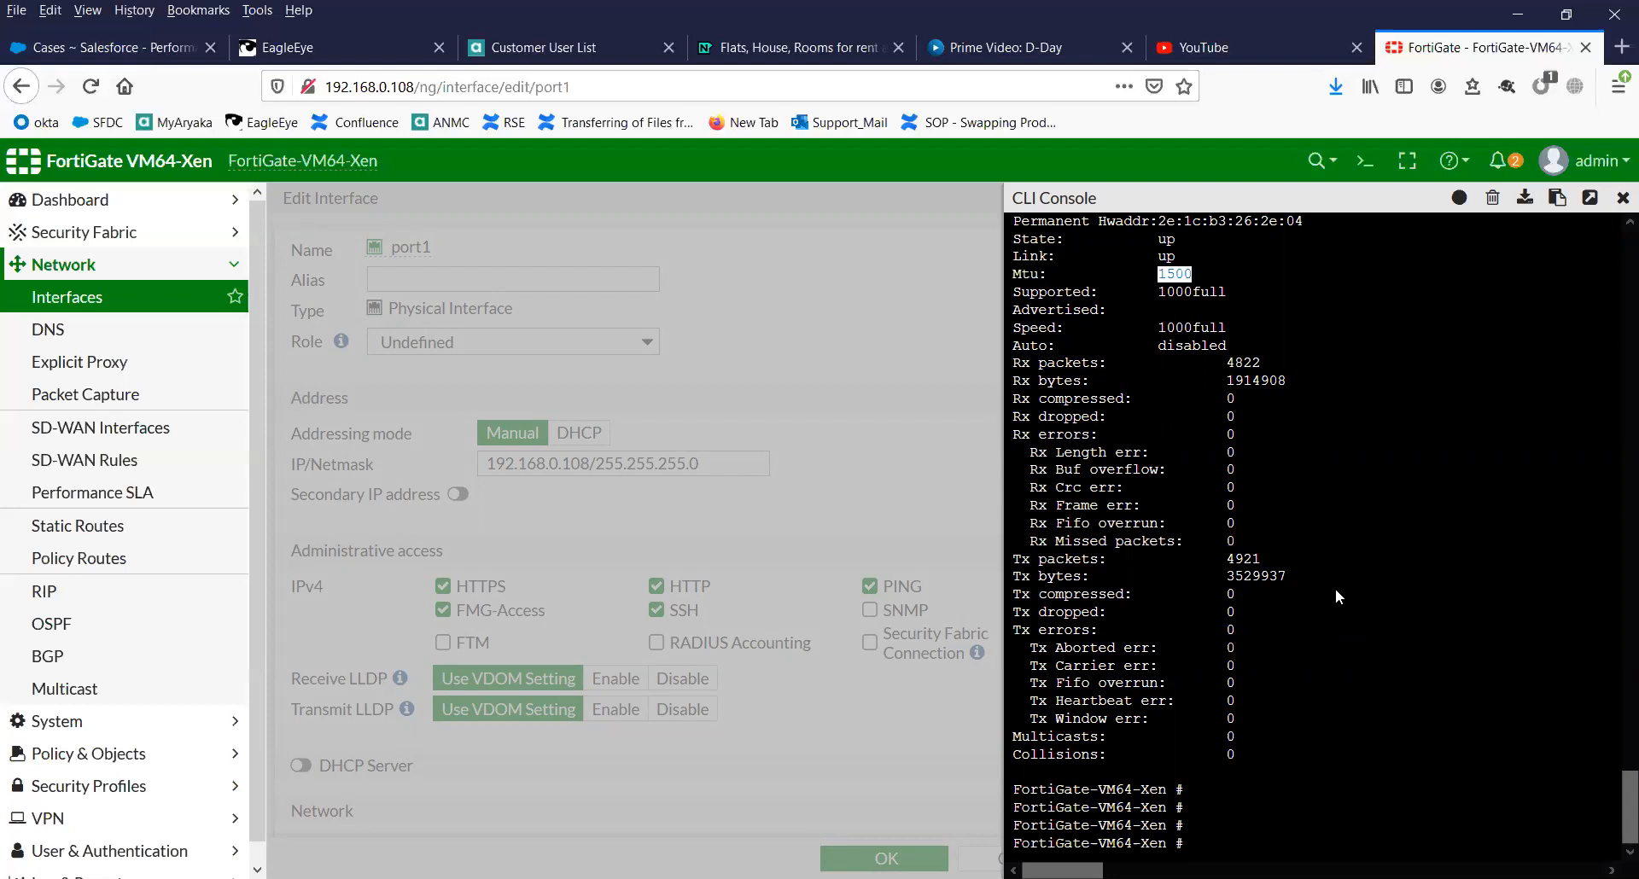
scroll("down", 3)
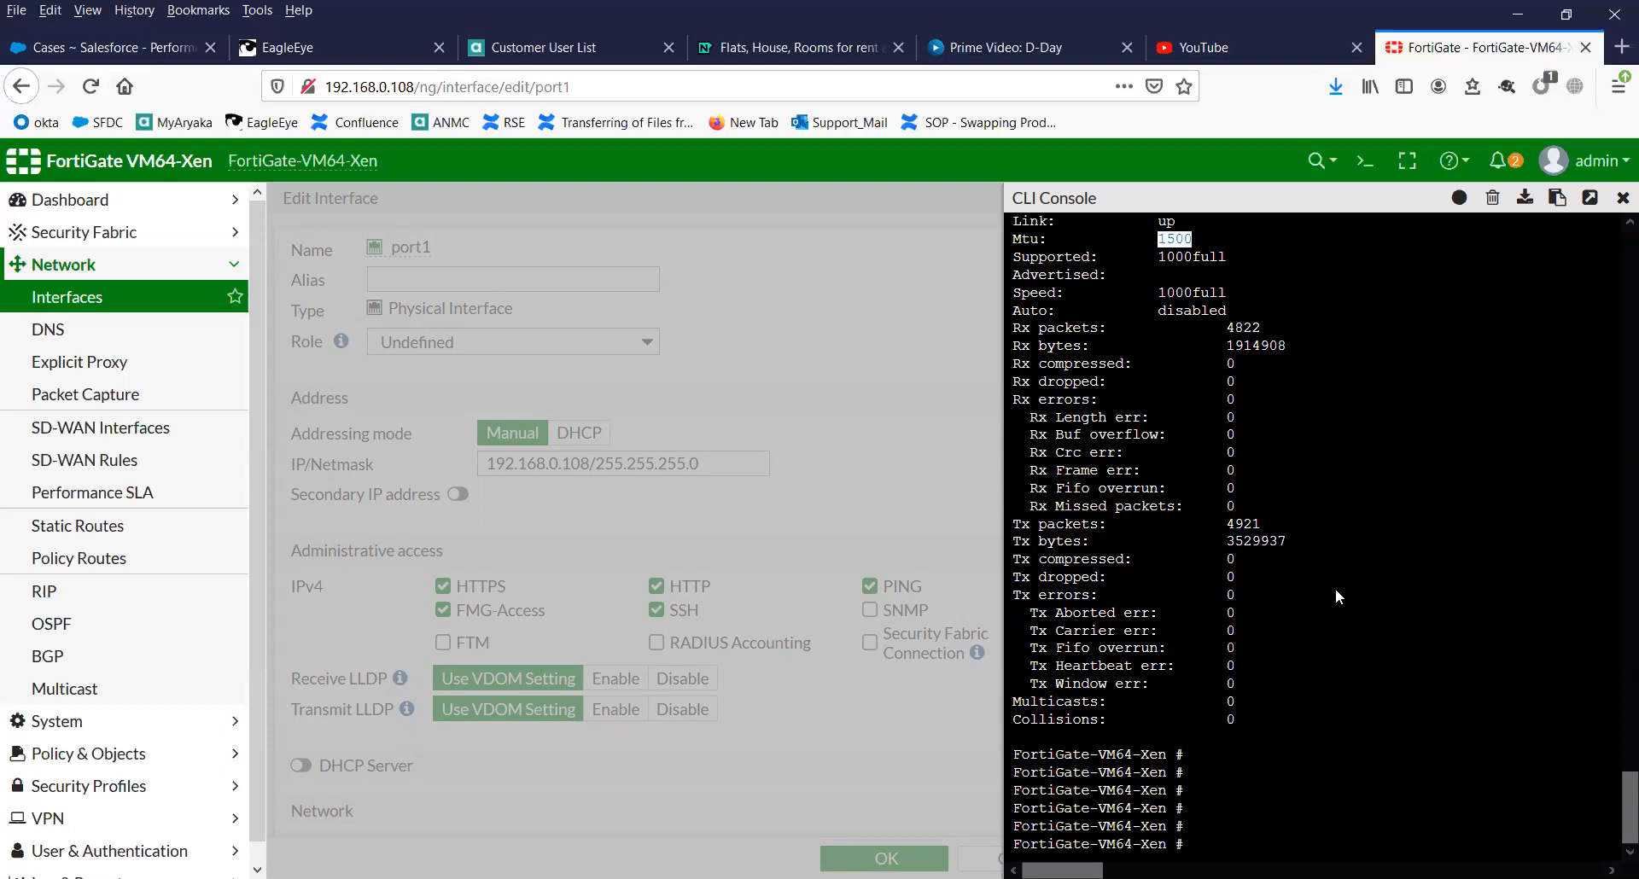
scroll("down", 3)
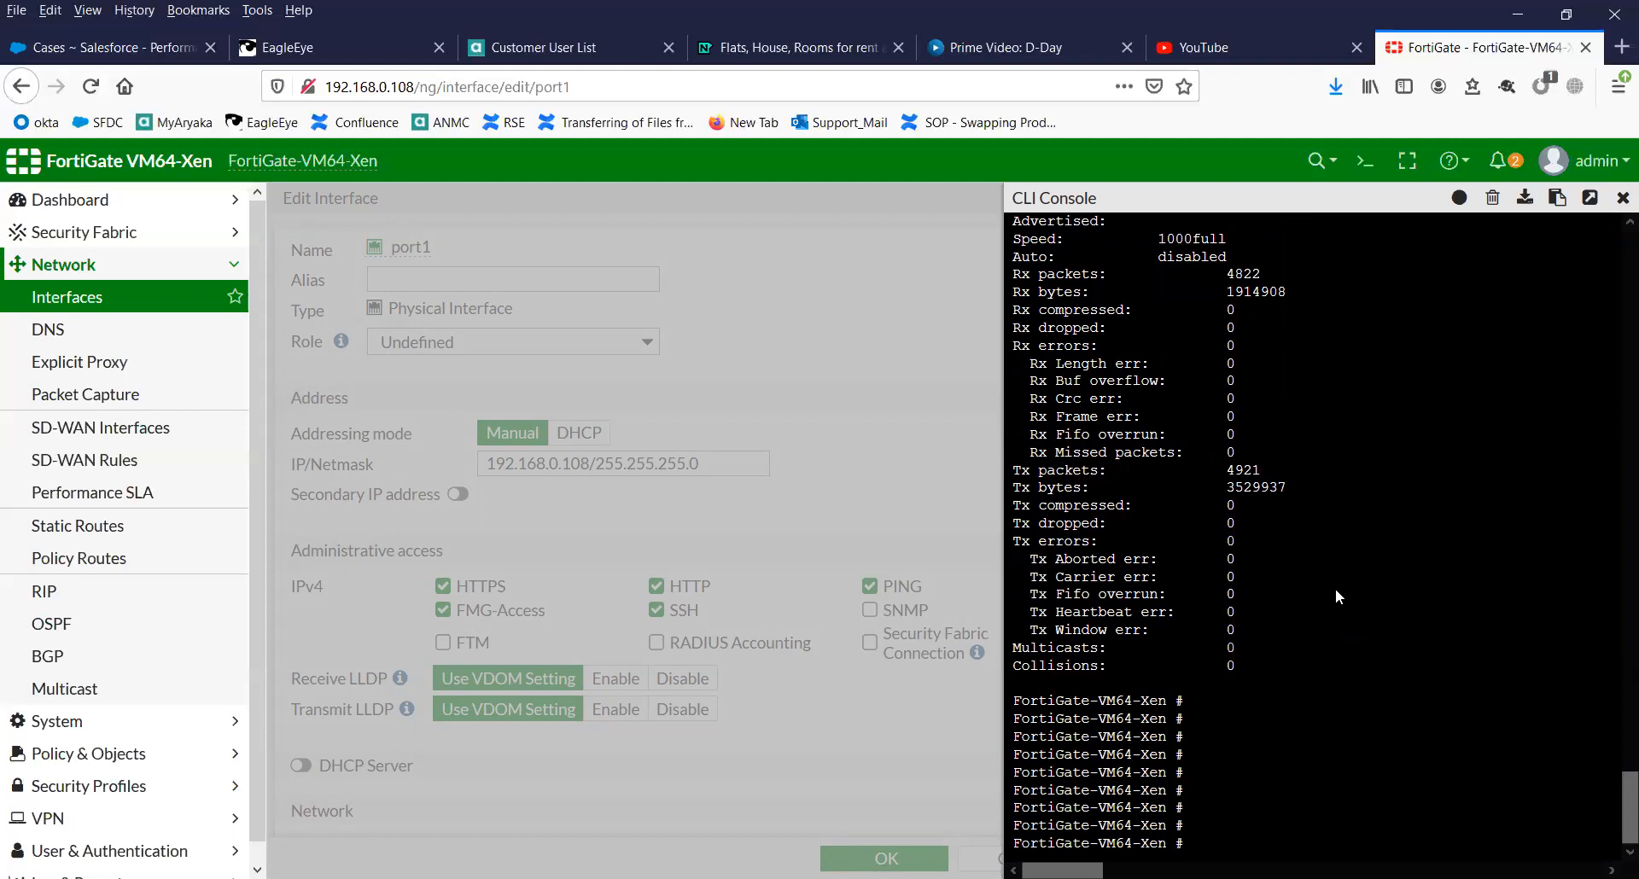
Step: Enter the system interface configuration and start editing port1
type("conf")
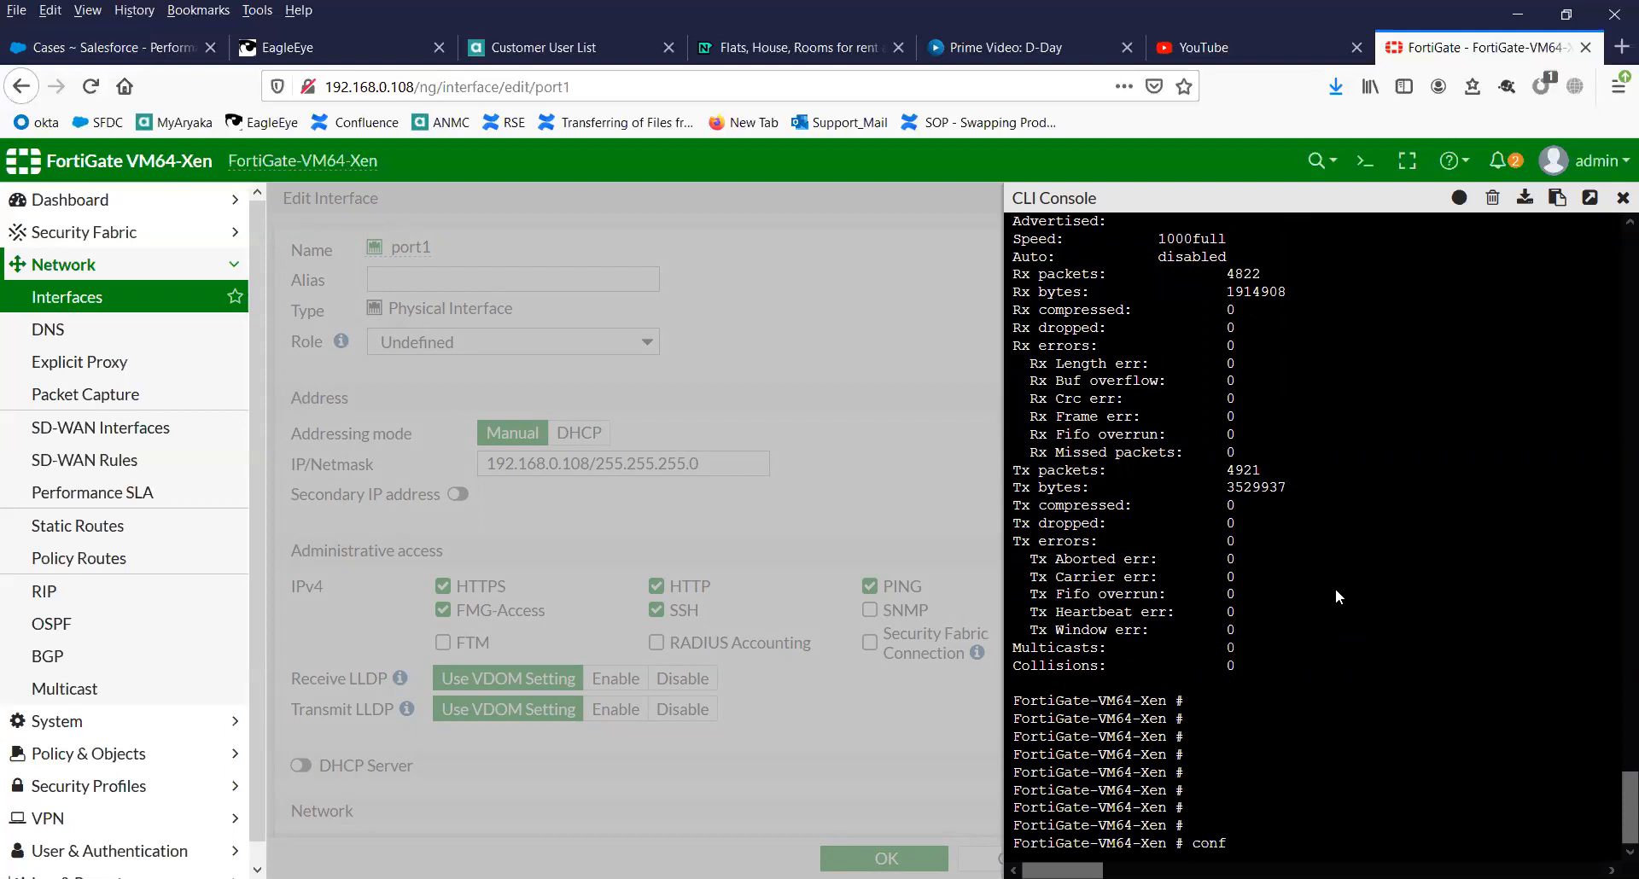
type("ig sys")
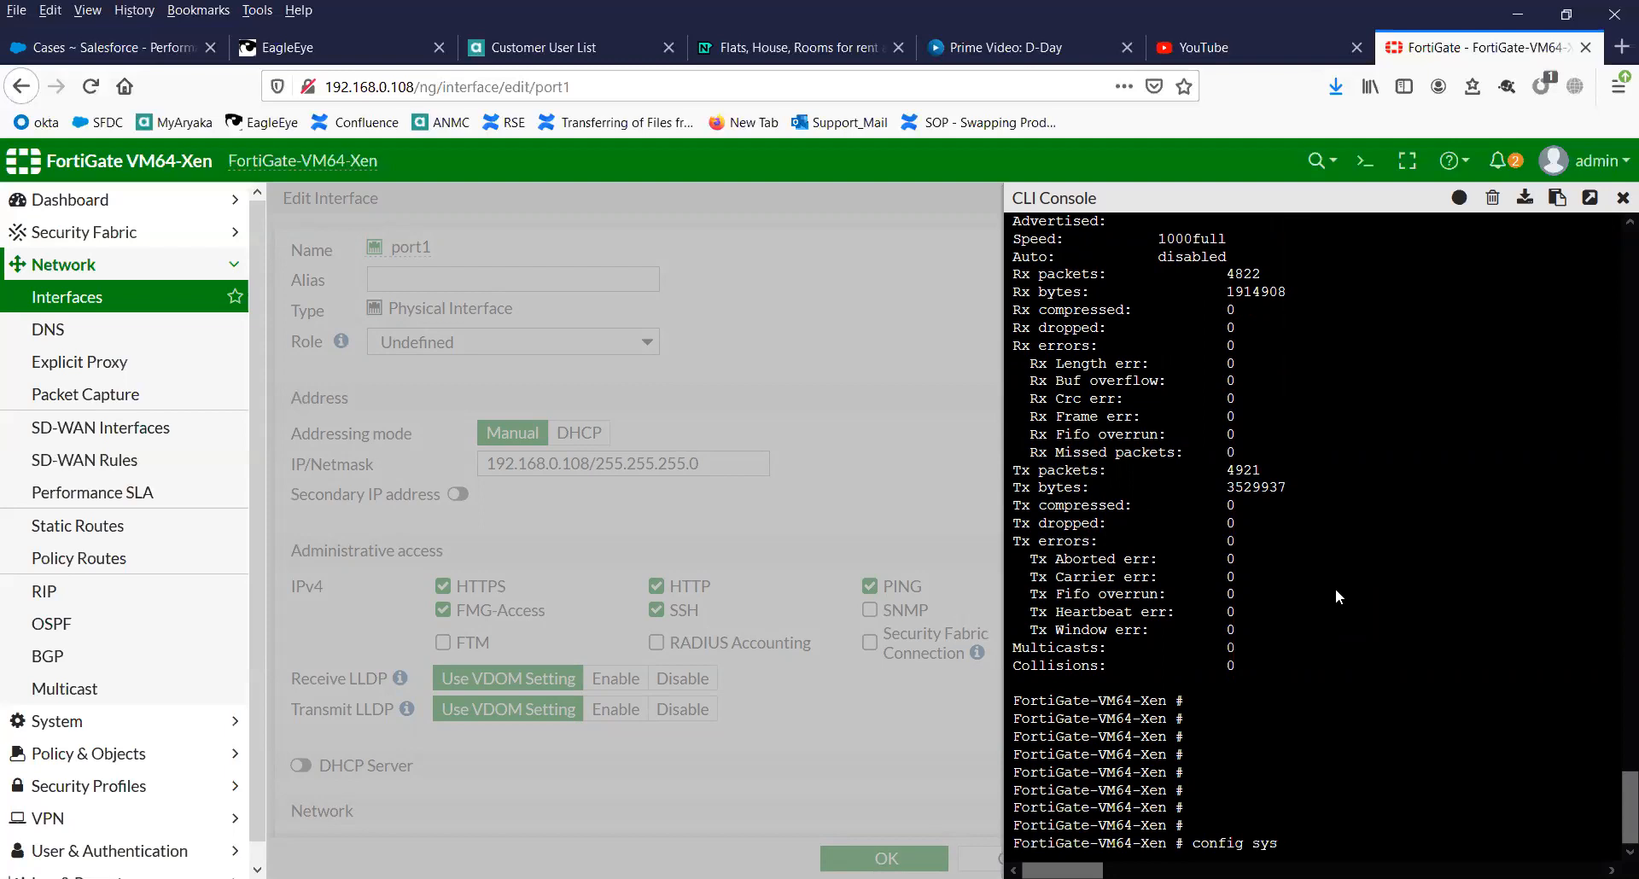
type("int")
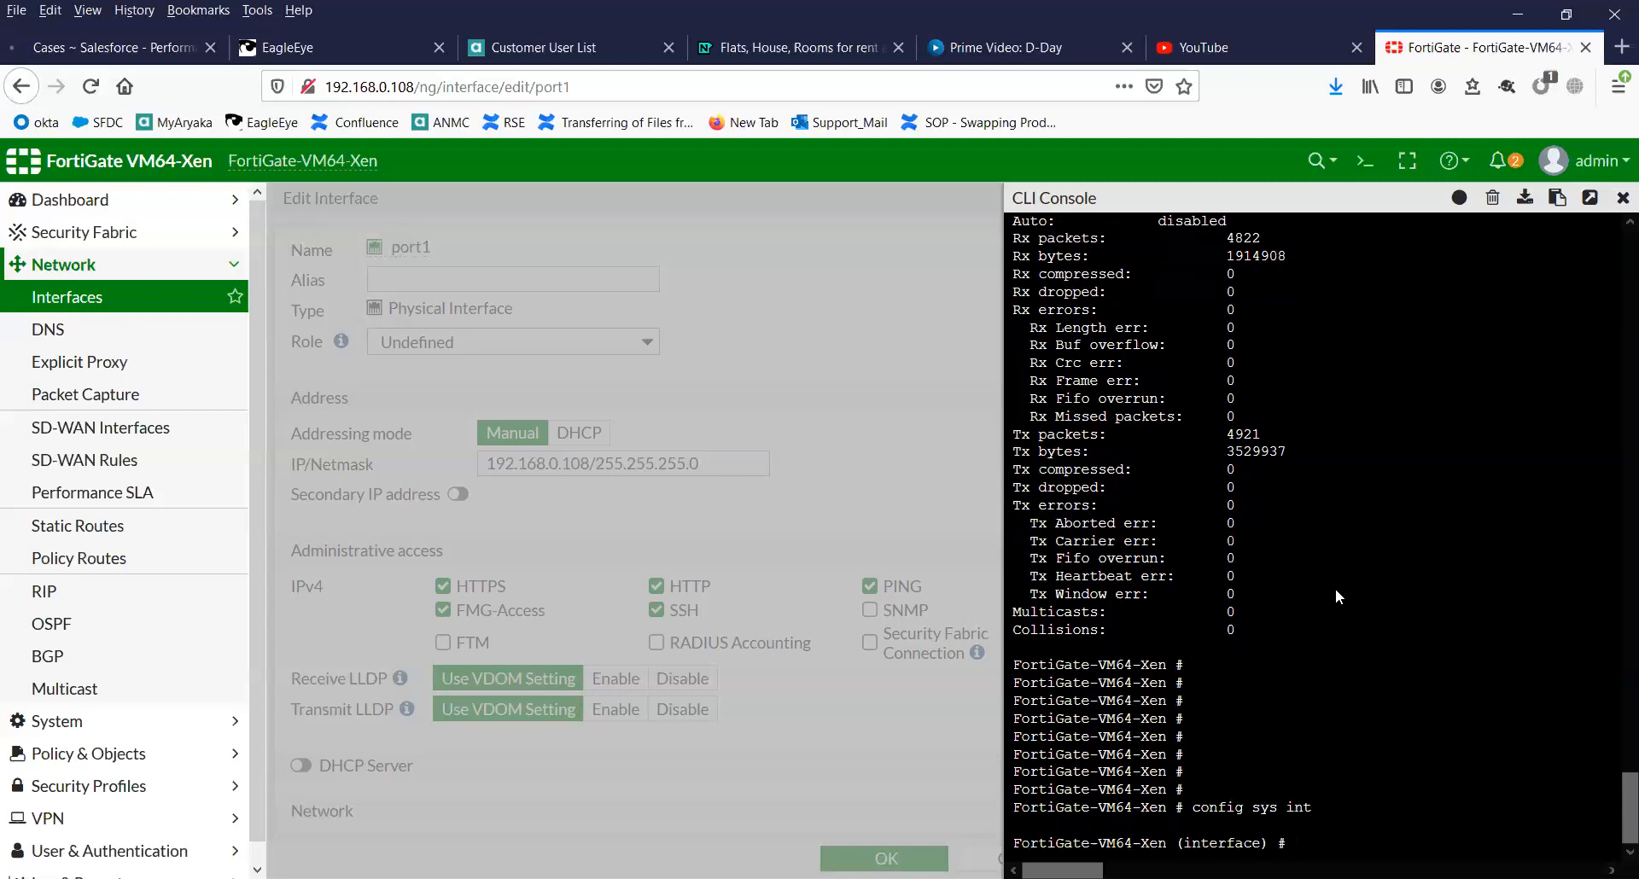
type("edit port1")
type("set")
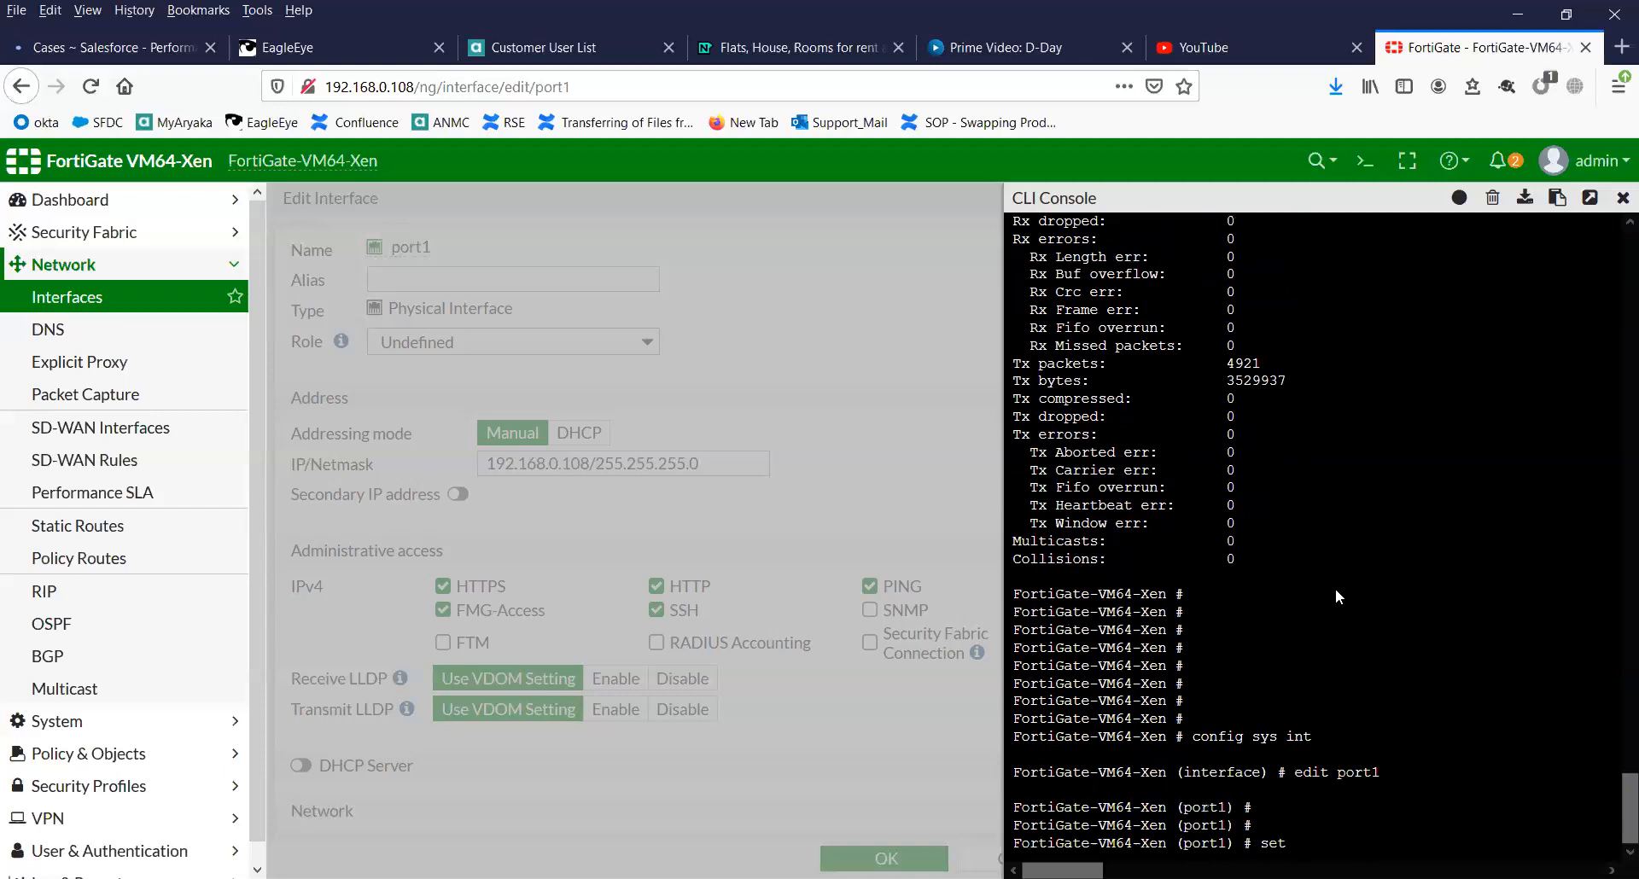
Step: Enable mtu-override on port1 and set its MTU to 9000
type("m")
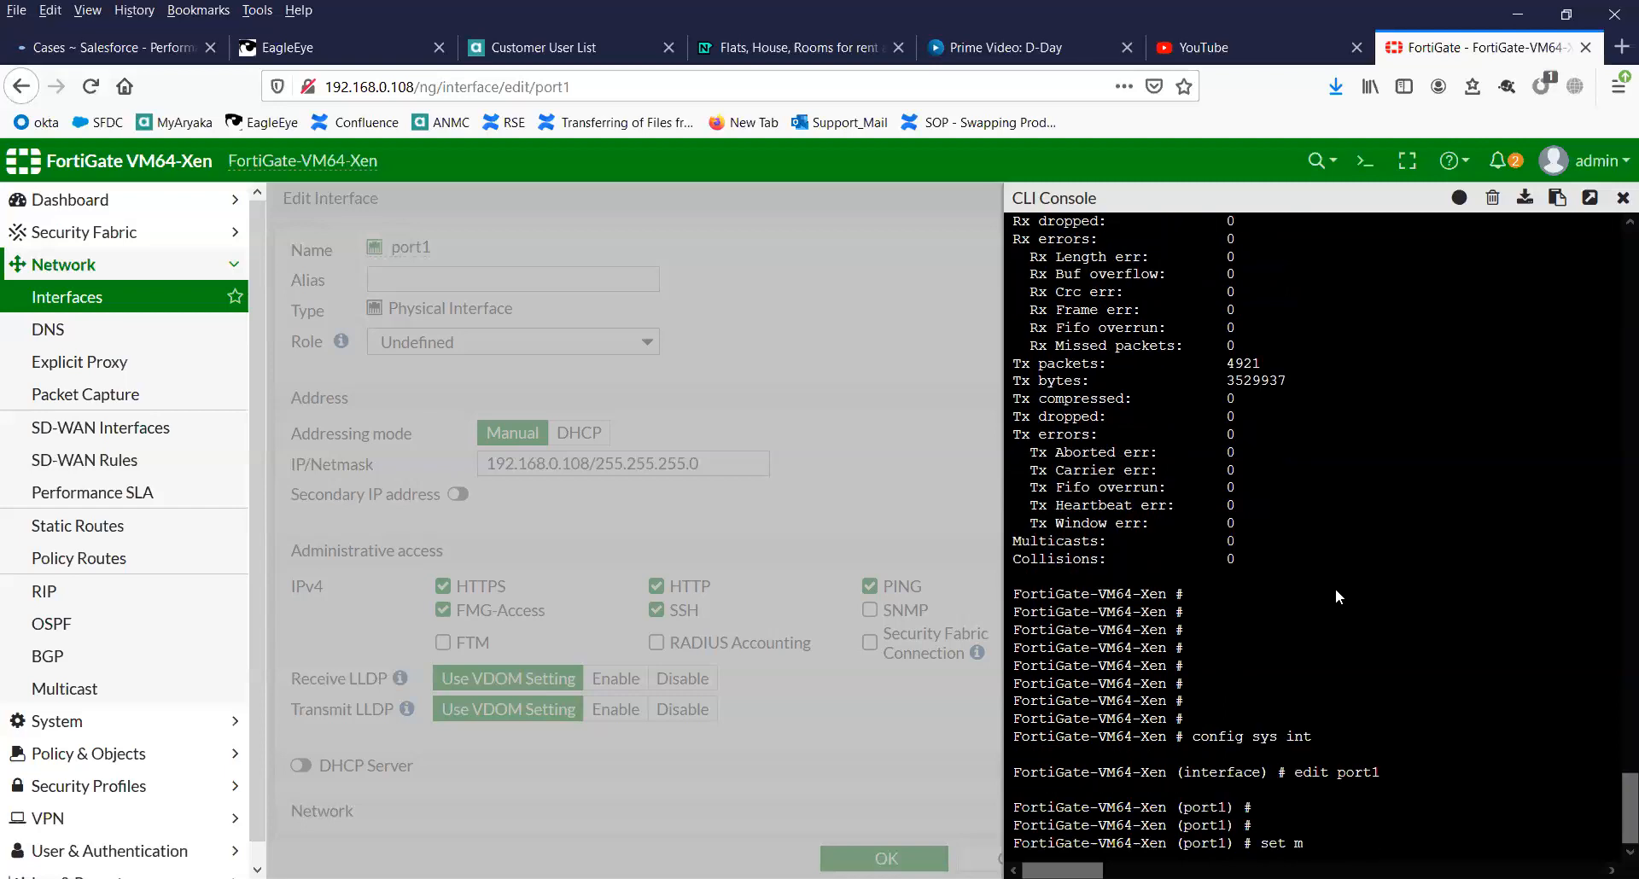
type("tu-override enable")
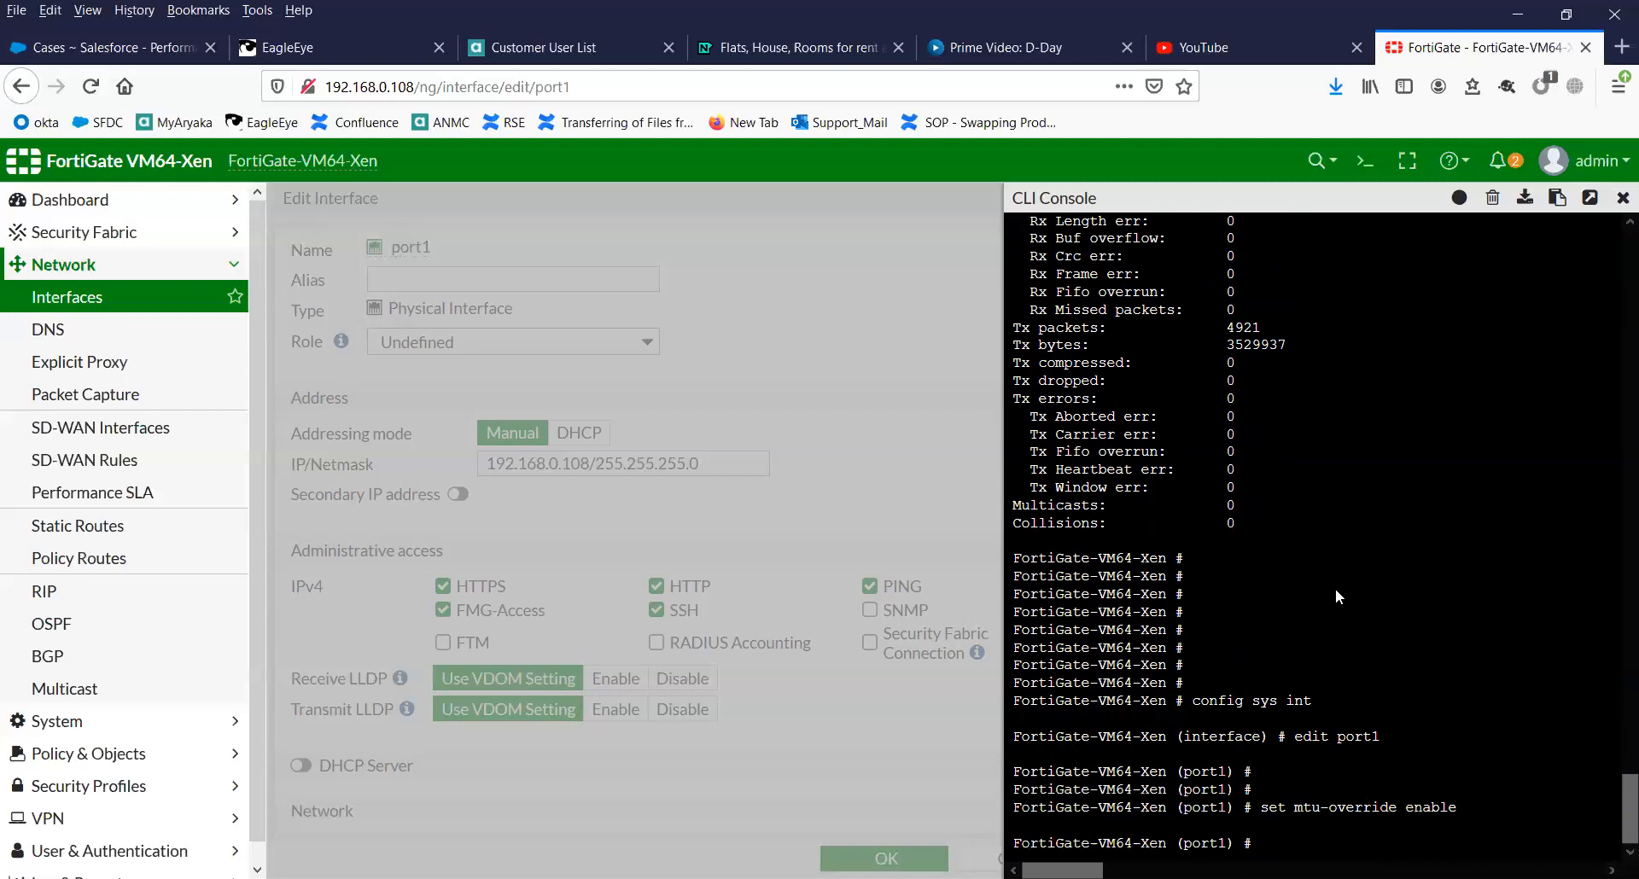
type("set")
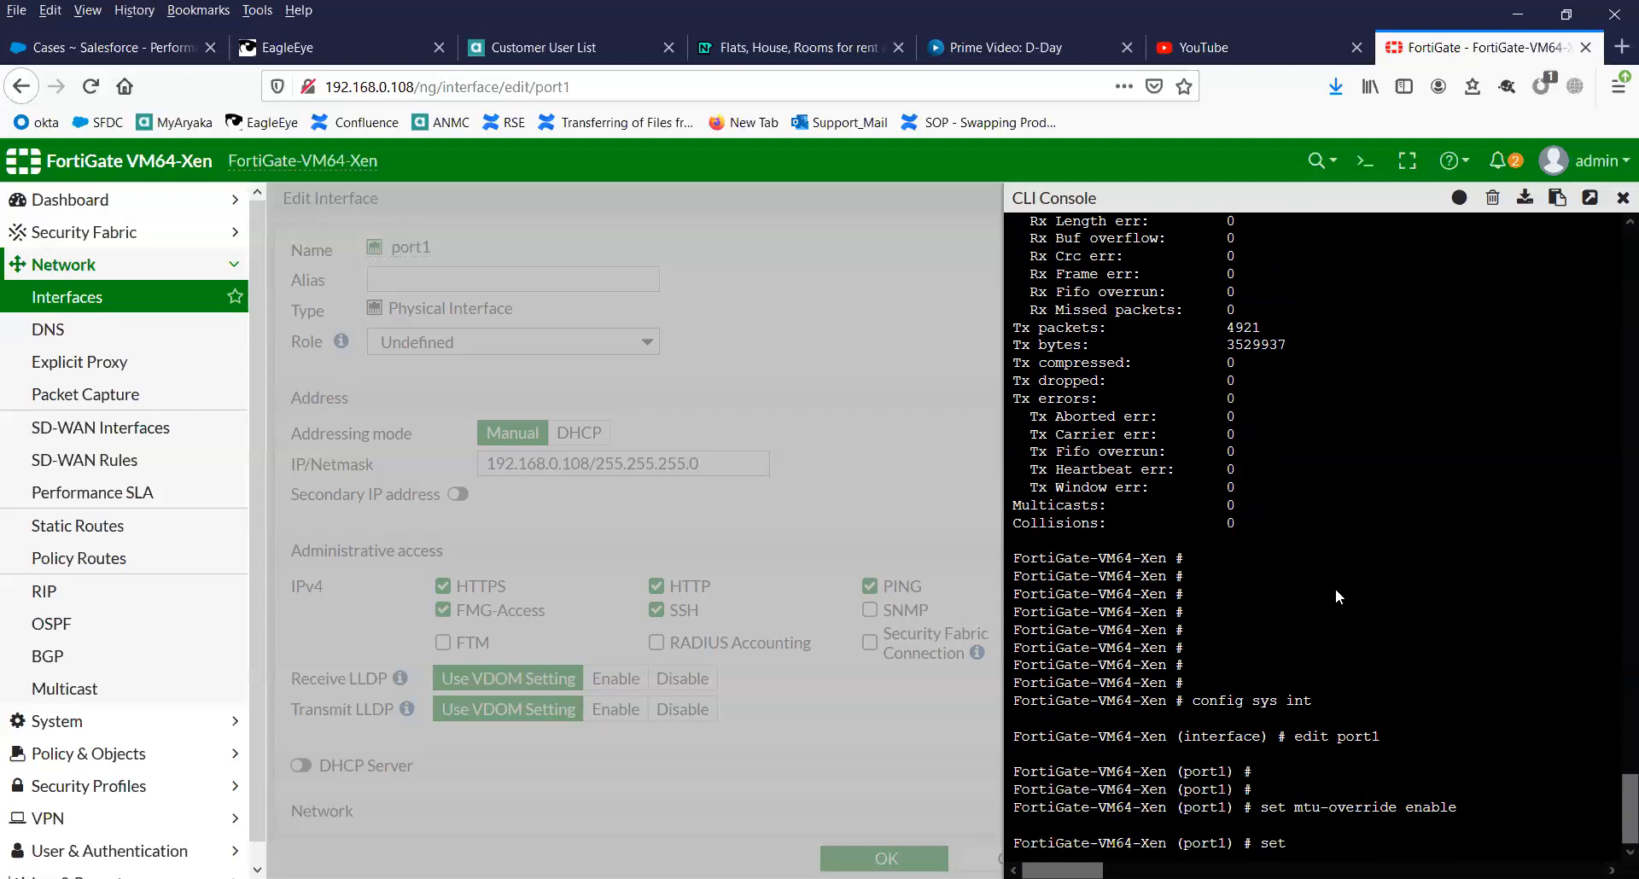
type("mtu 9000")
type("show")
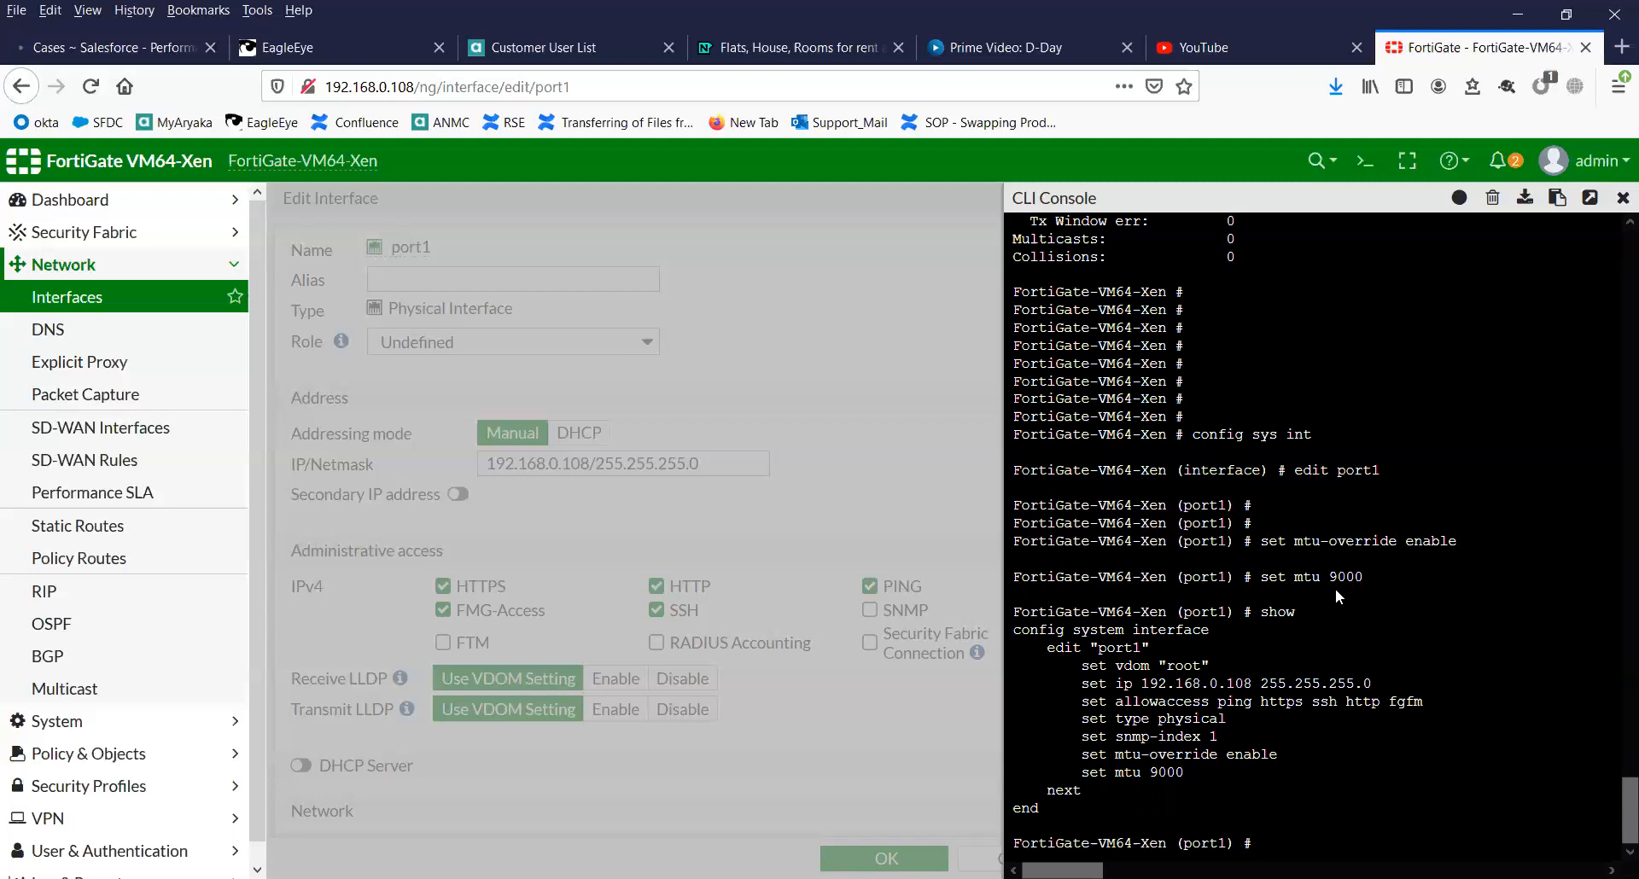
Step: Run diagnose hardware deviceinfo nic port1 to confirm port1 now reports MTU 9000
scroll("down", 3)
type("END")
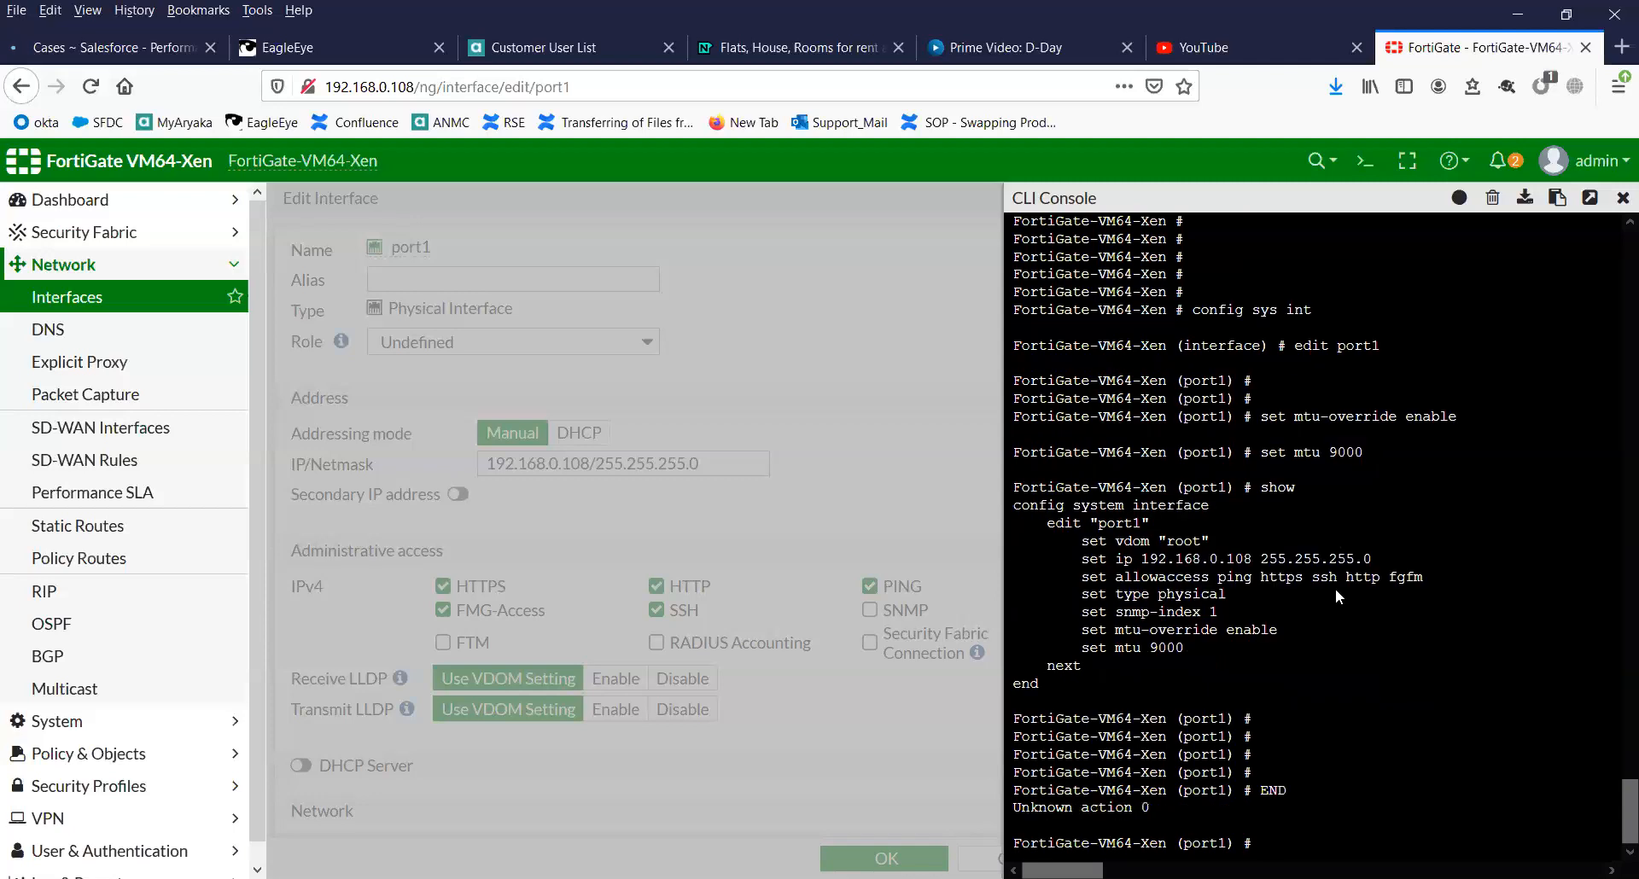
scroll("down", 3)
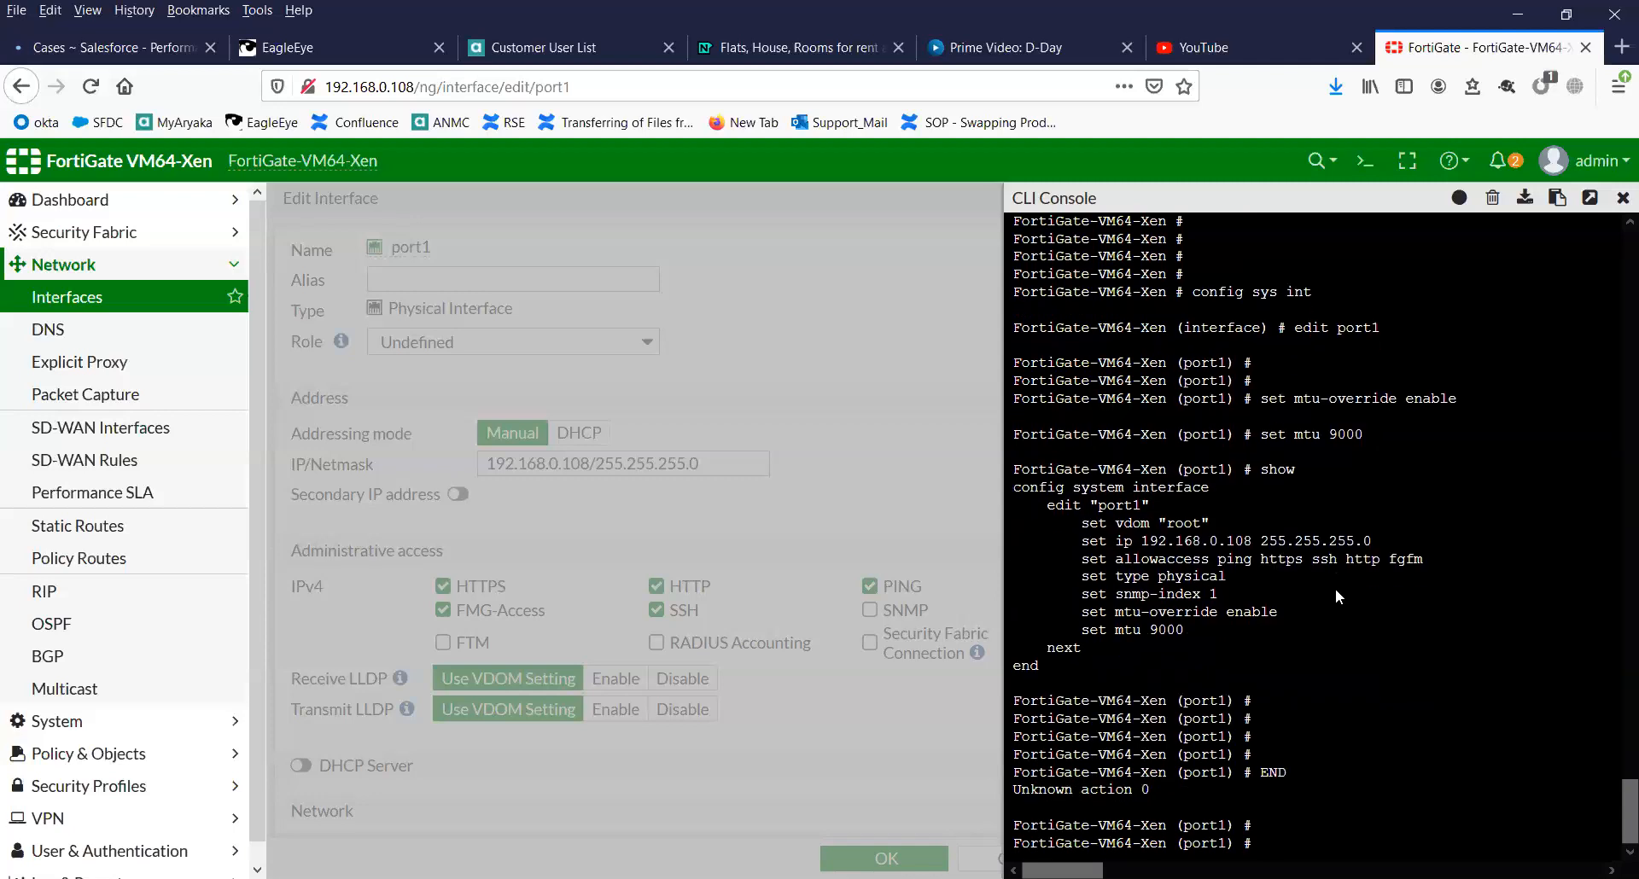
scroll("down", 3)
type("show")
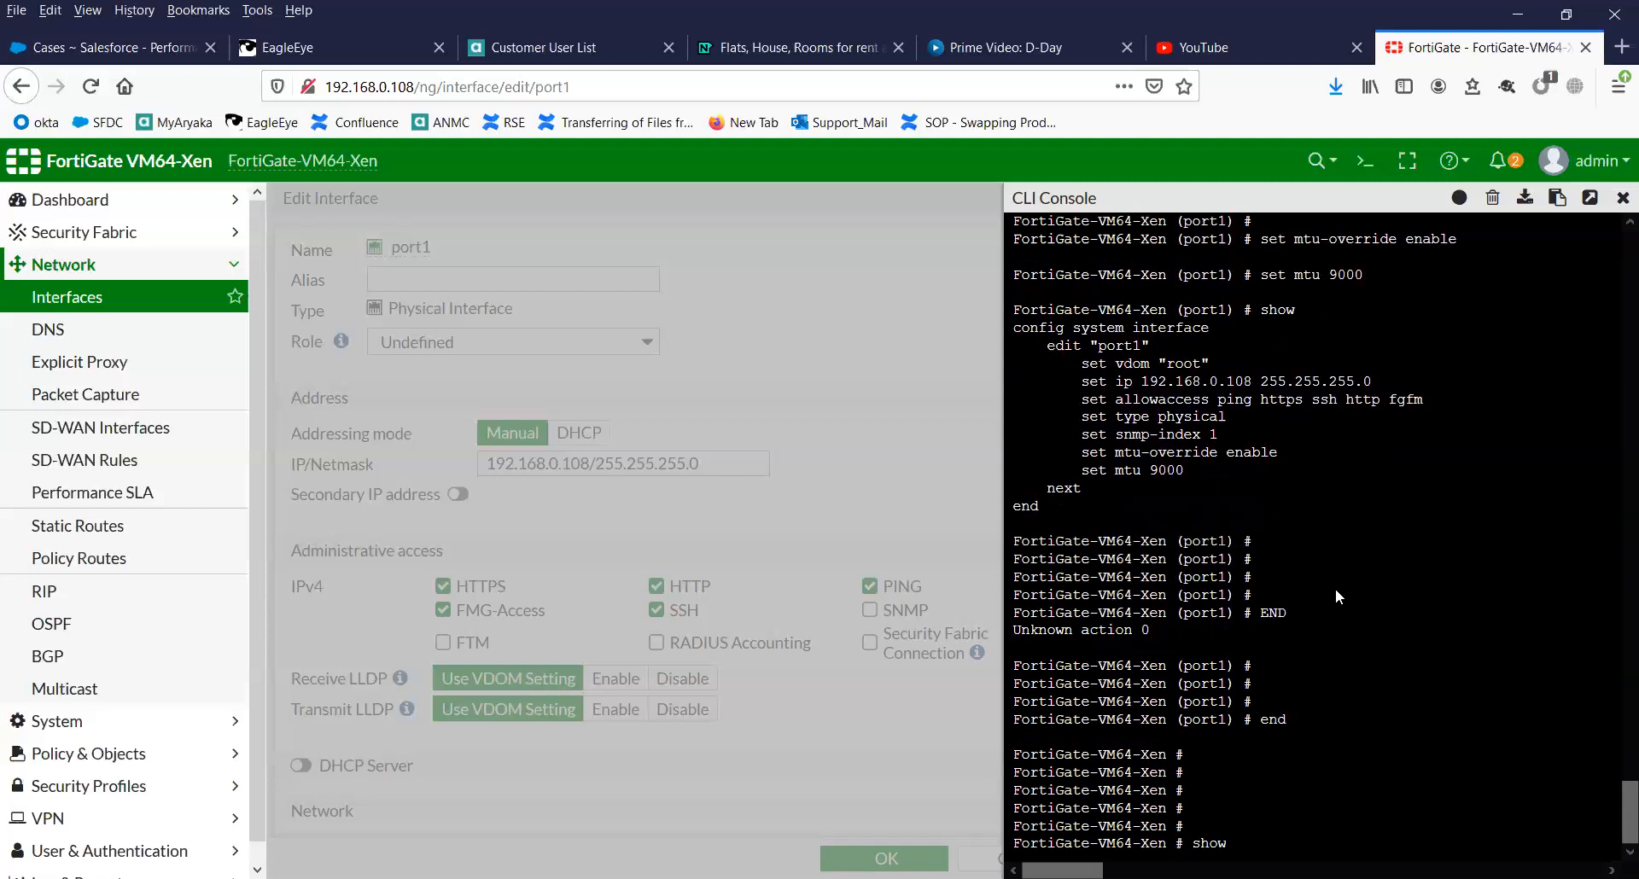
type("set mtu-override enable")
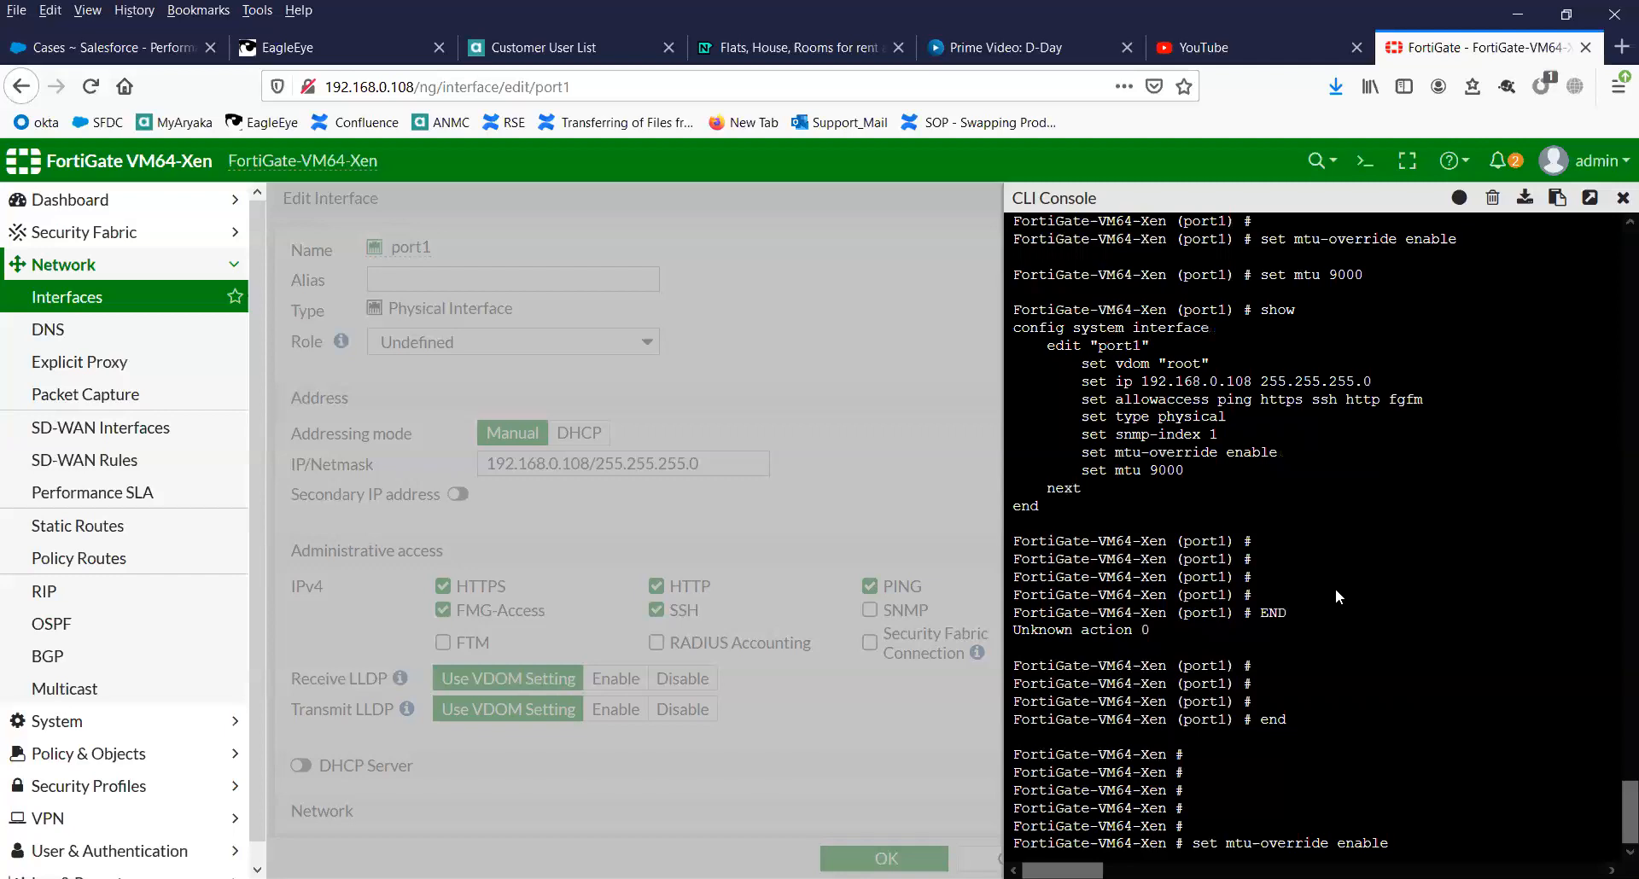
type("diagnose hardware deviceinfo nic port1")
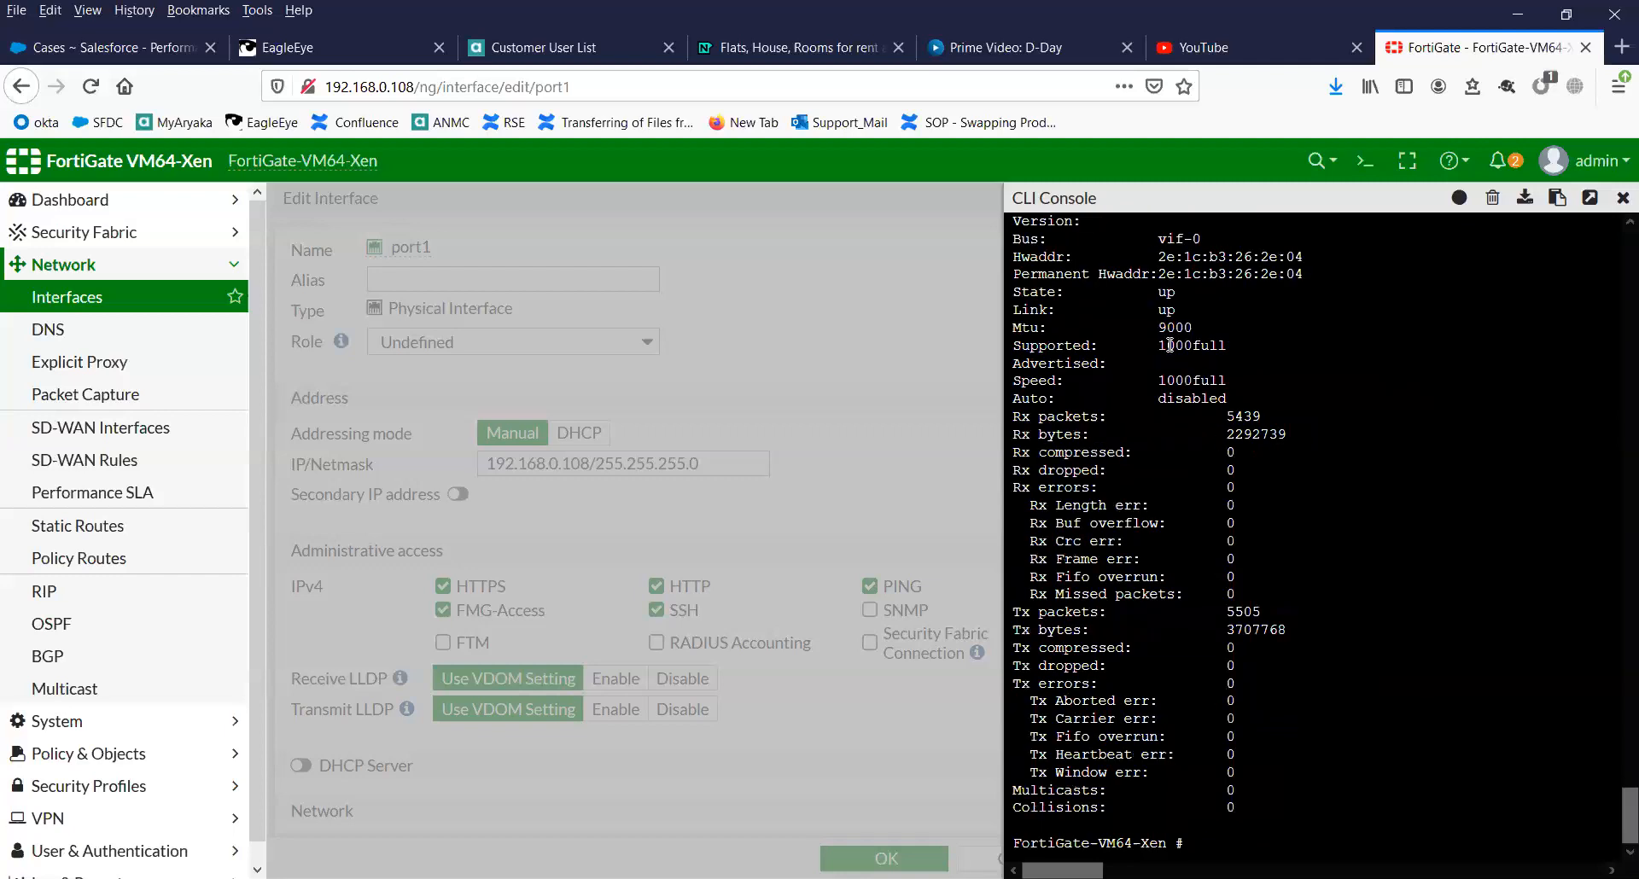
double_click(1173, 329)
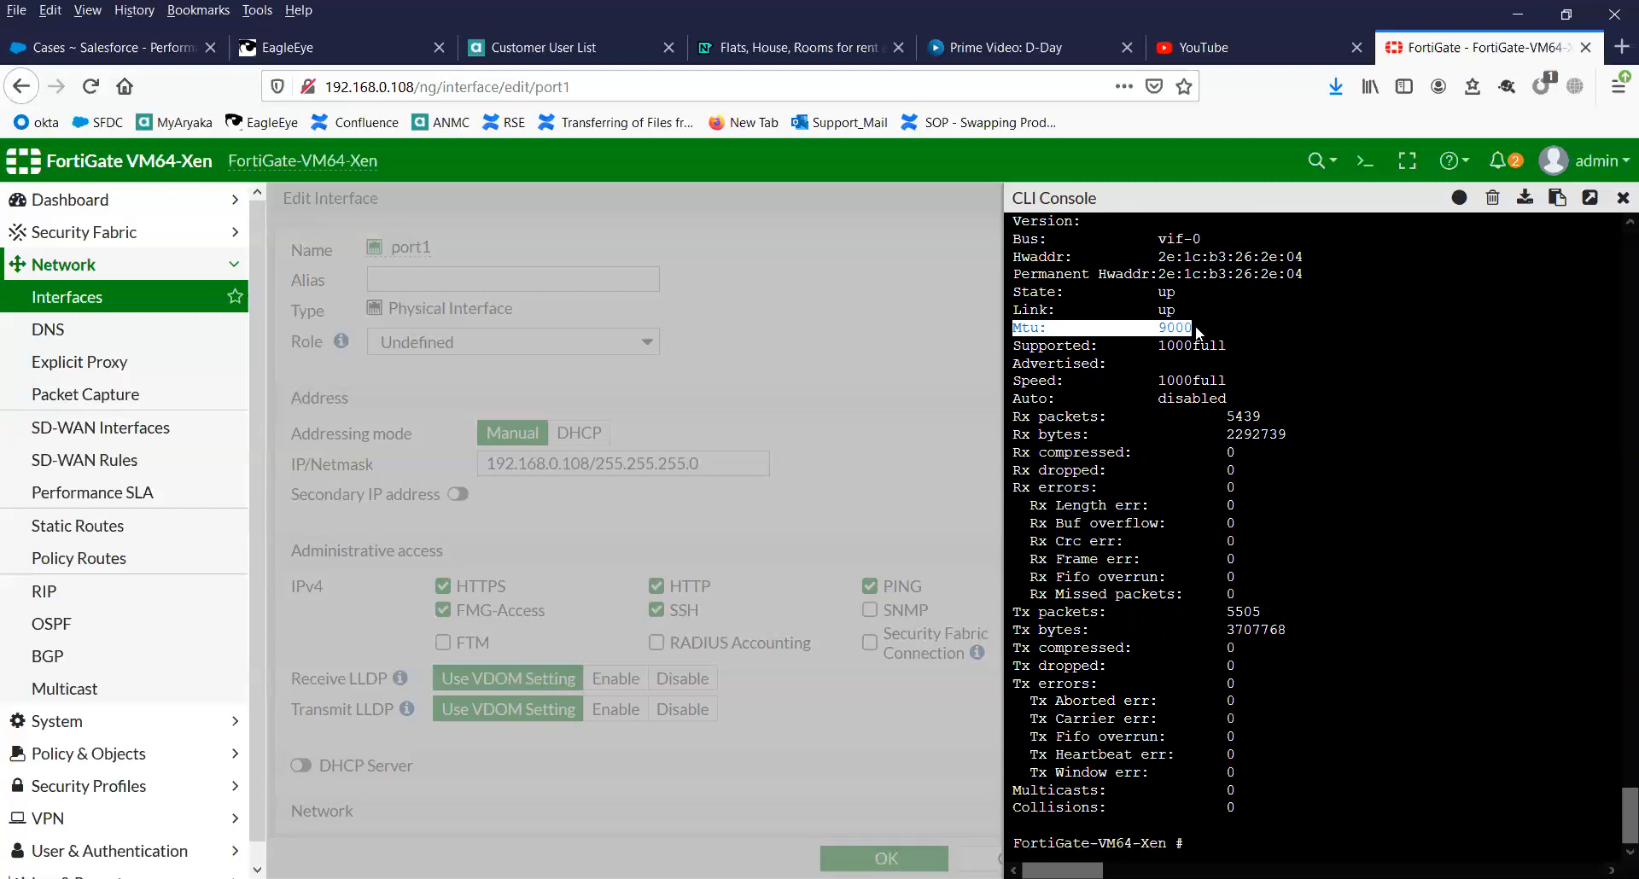
mouse_move(1393, 629)
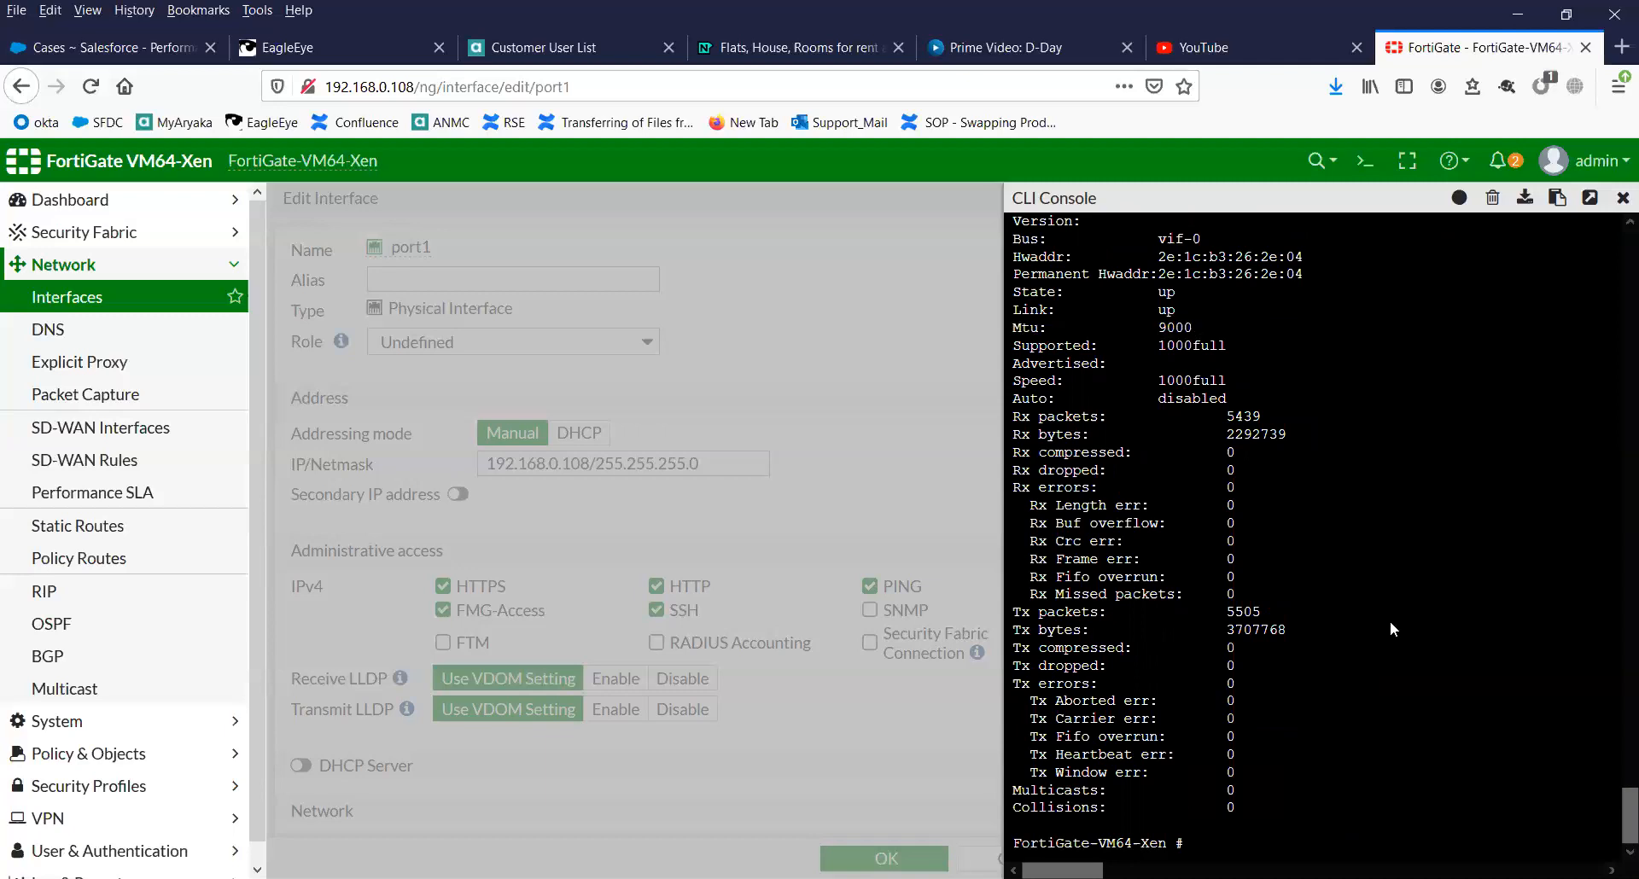
scroll("down", 3)
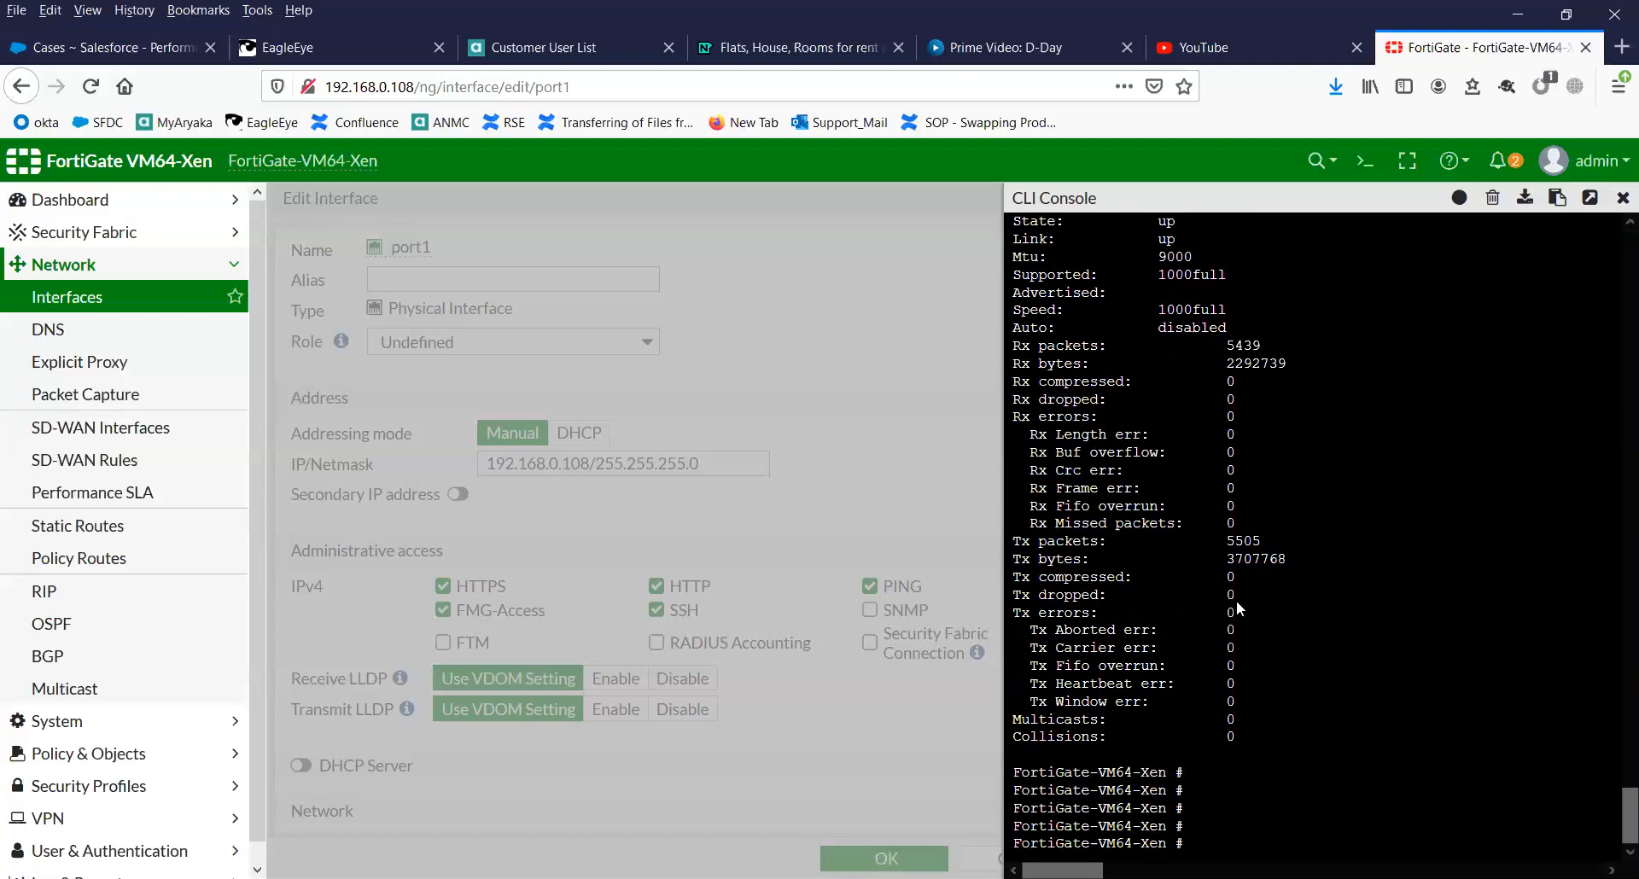
double_click(1252, 558)
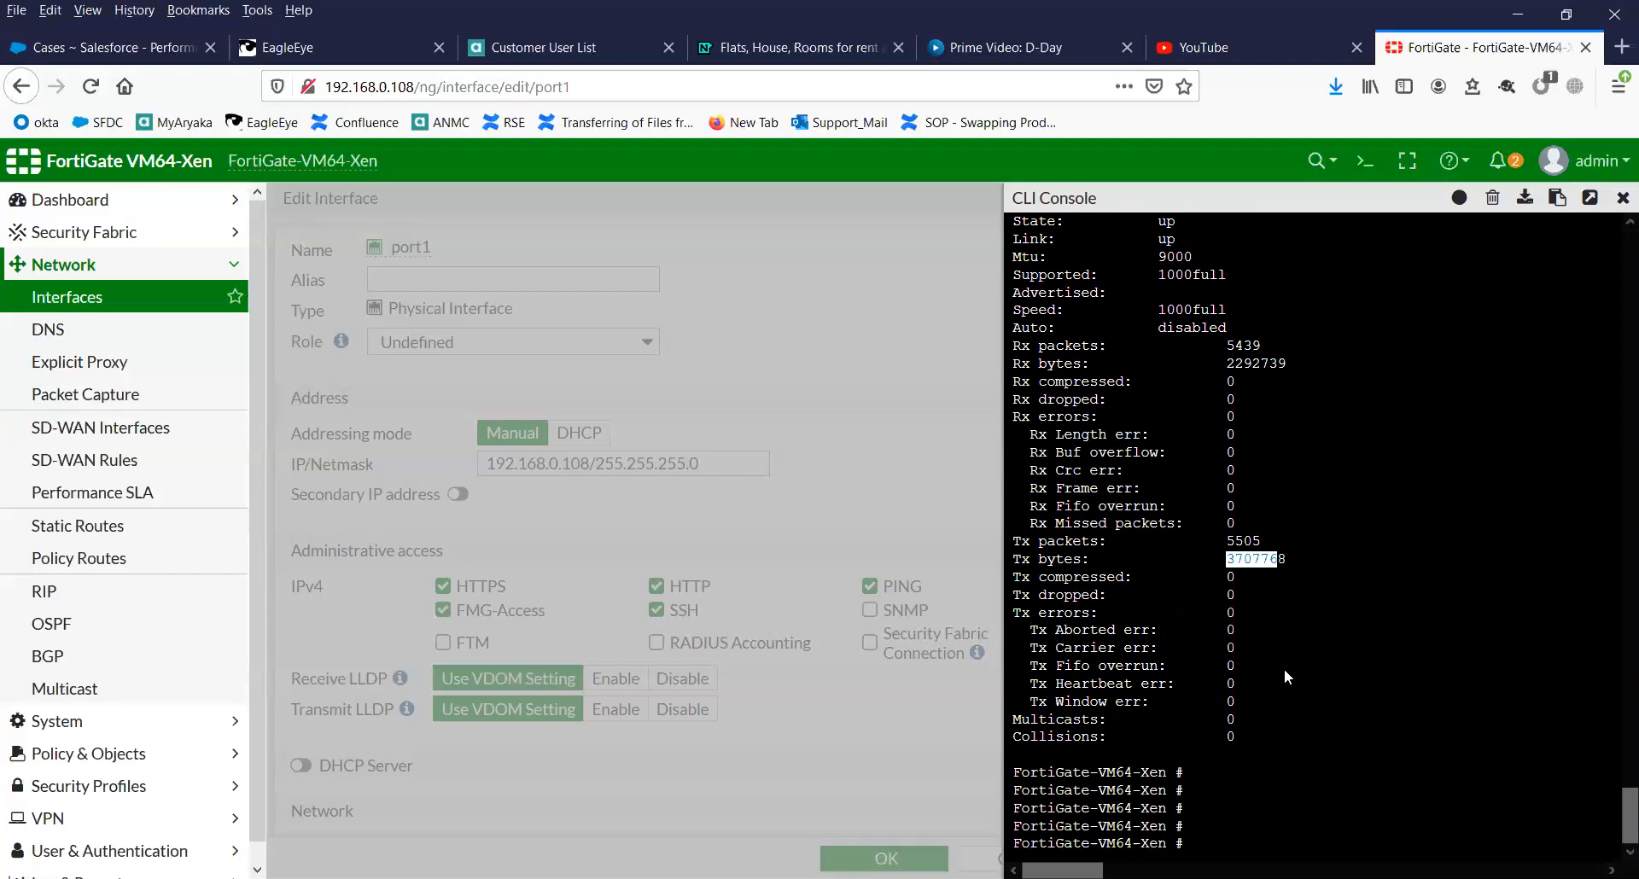
scroll("up", 3)
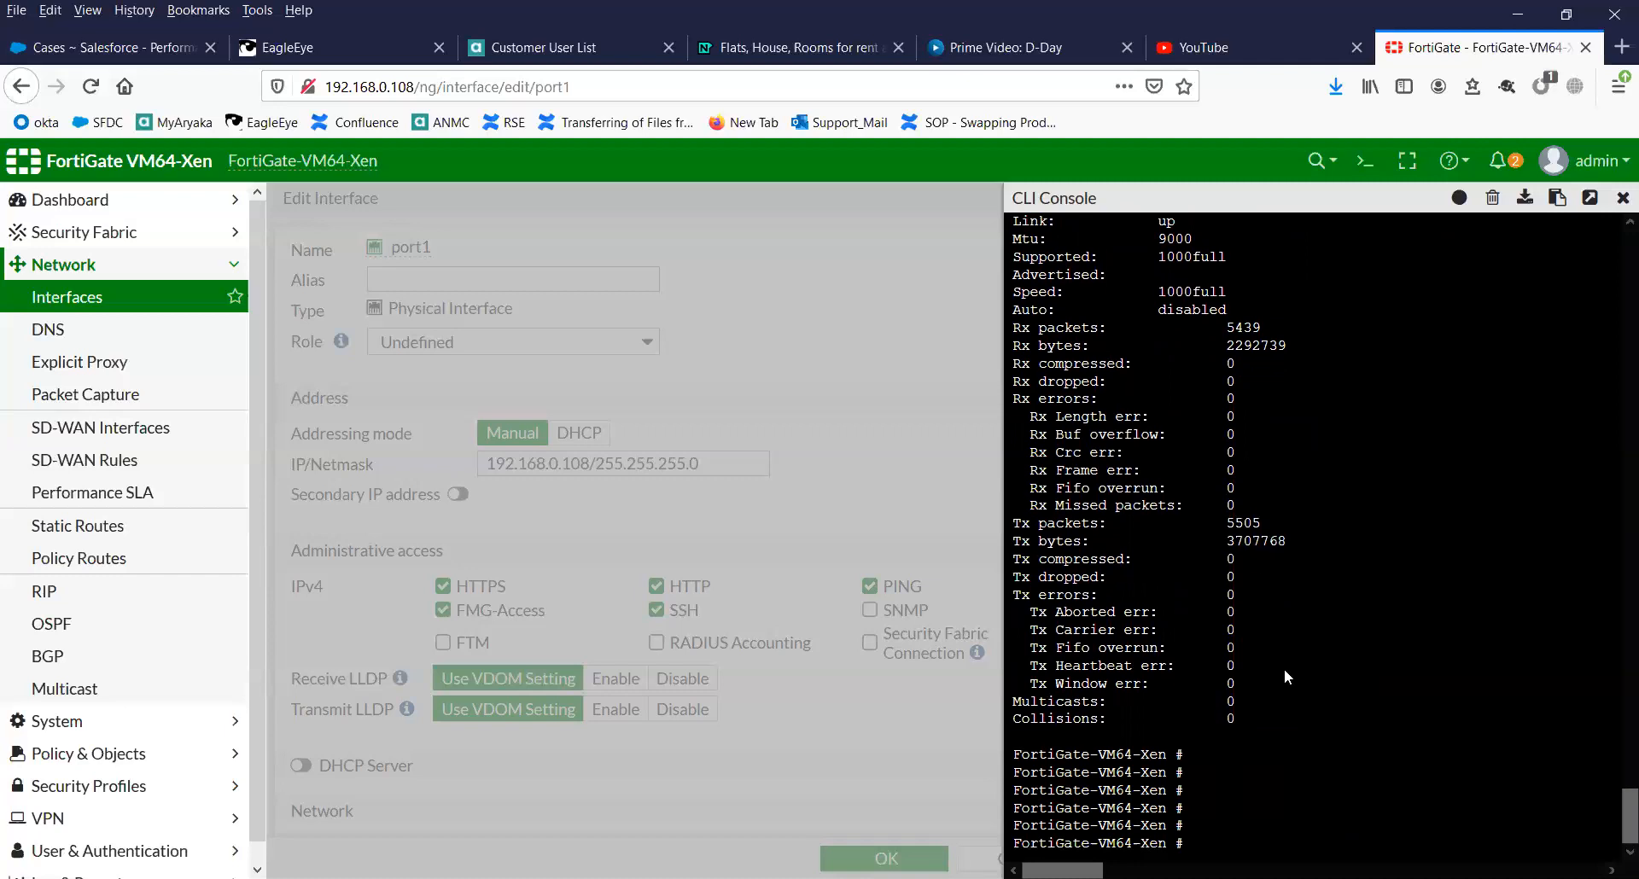
mouse_move(1266, 631)
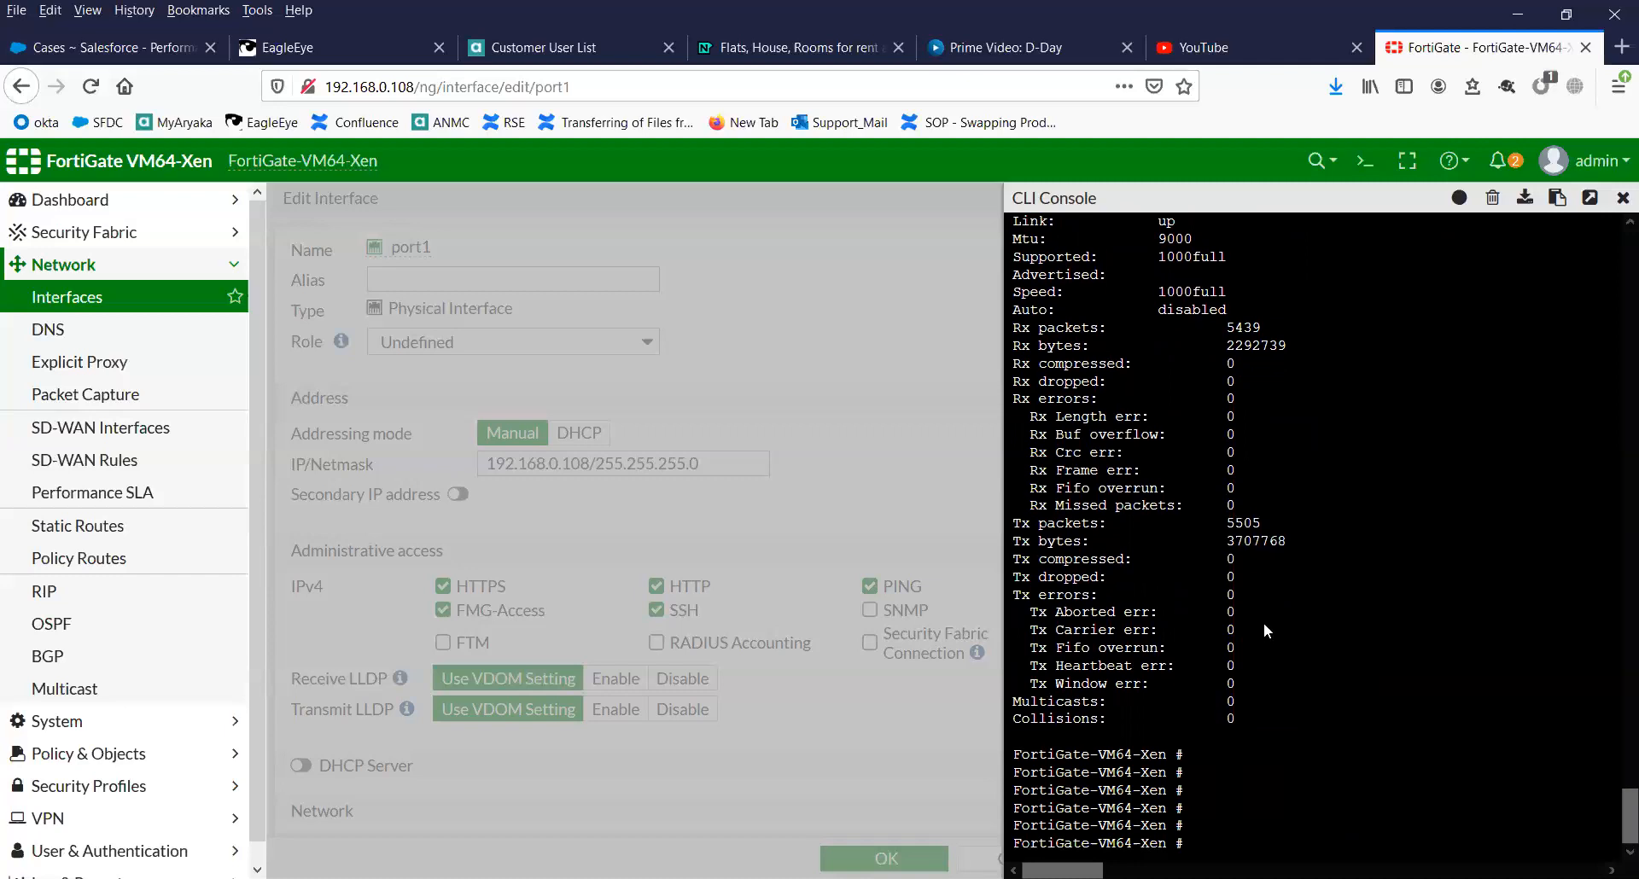